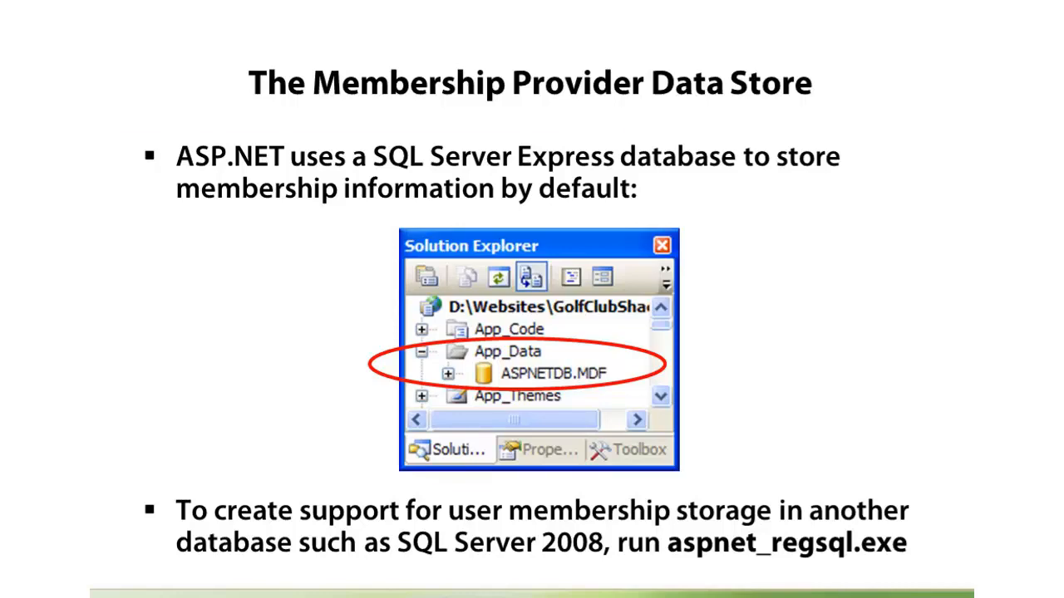
Step: Advance the presentation to the 'Using aspnet_regsql.exe' slide
{"action": "key", "text": "Right"}
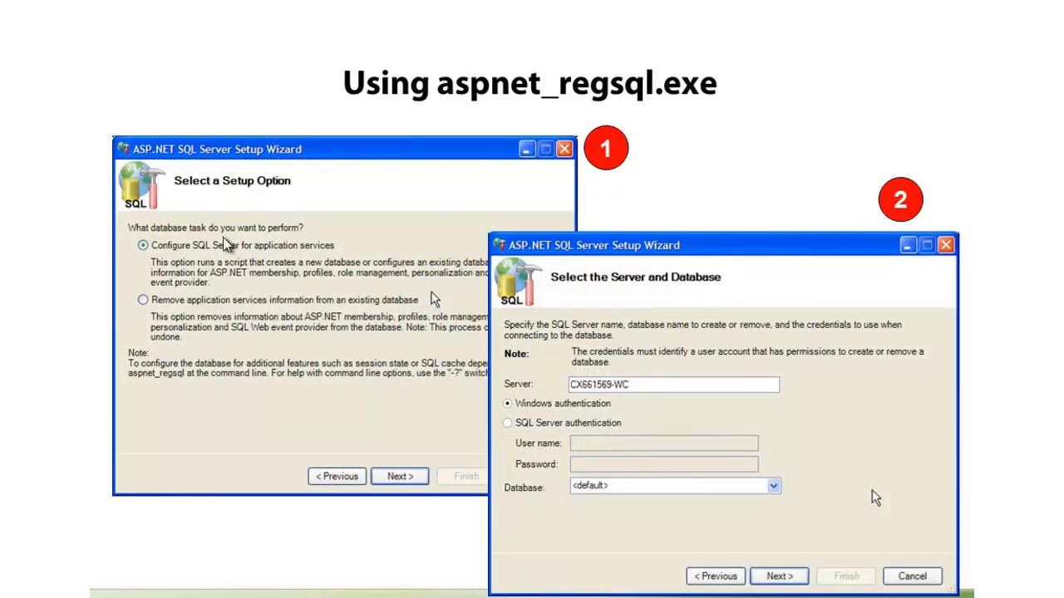
{"action": "mouse_move", "coordinate": [274, 296]}
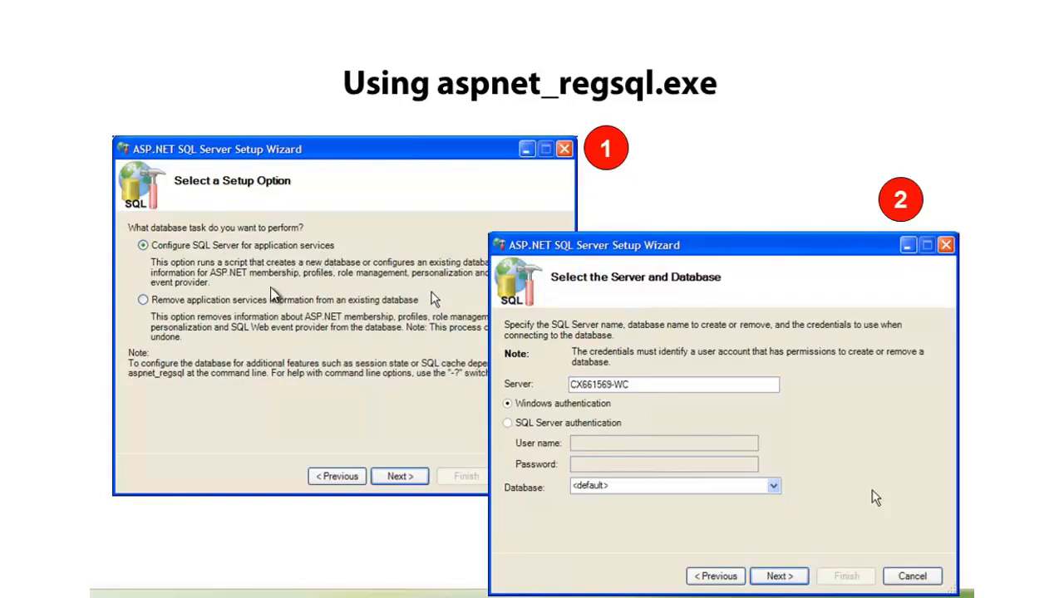
{"action": "mouse_move", "coordinate": [407, 315]}
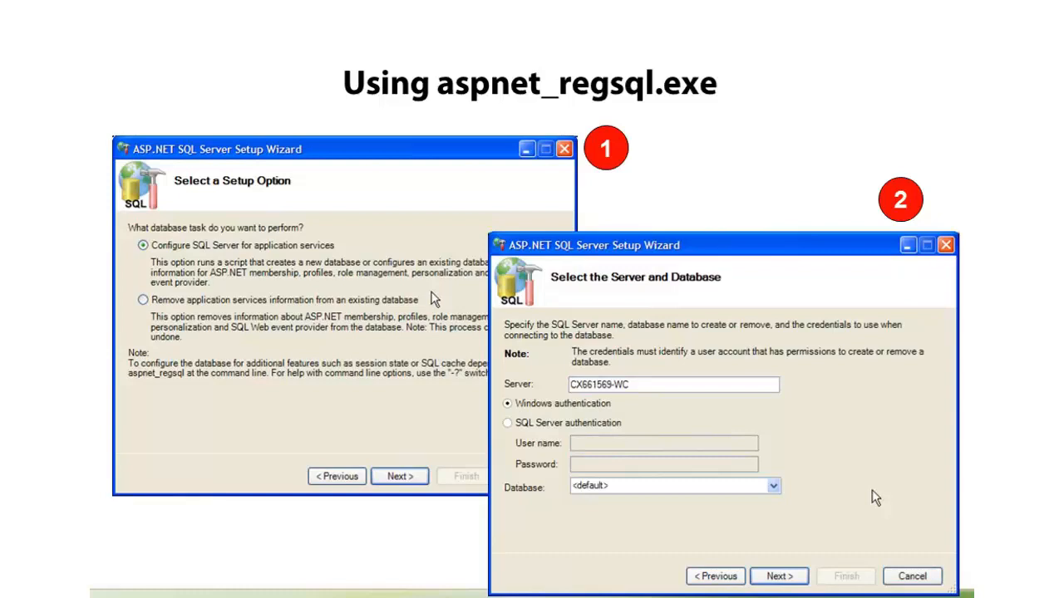
{"action": "mouse_move", "coordinate": [540, 396]}
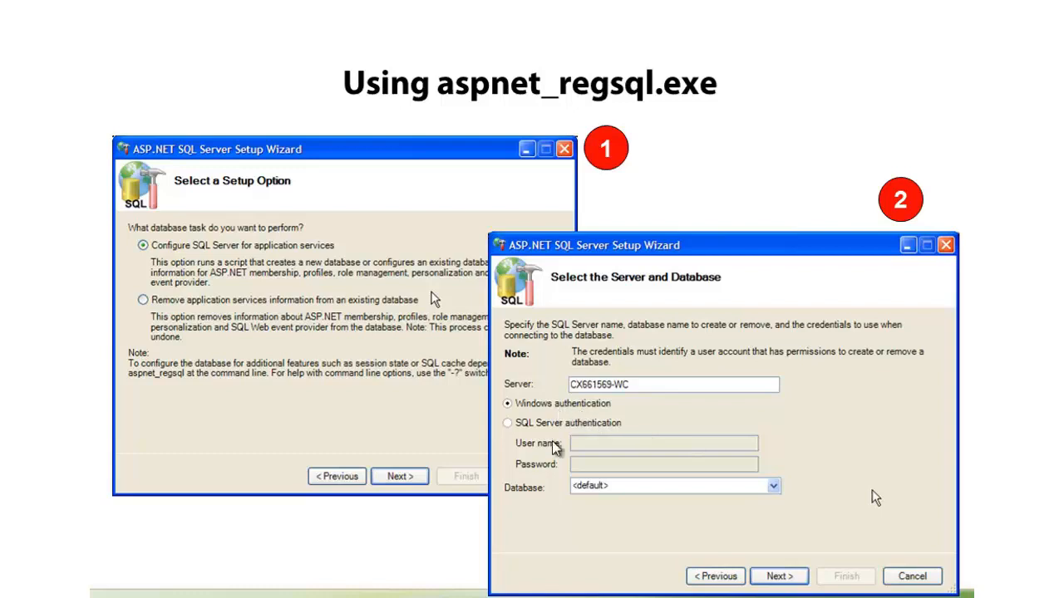
{"action": "mouse_move", "coordinate": [593, 467]}
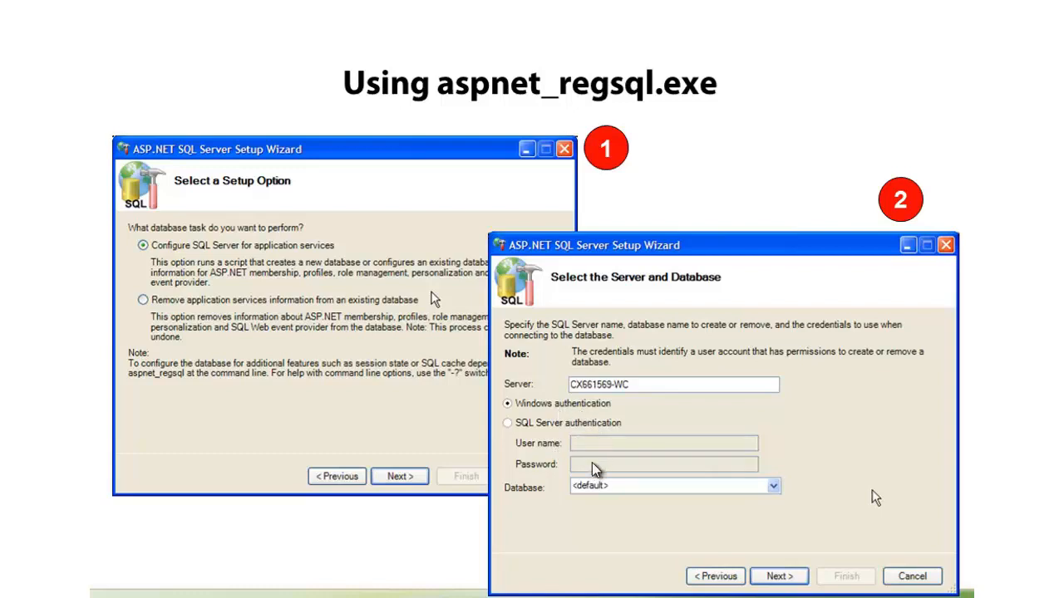
{"action": "mouse_move", "coordinate": [635, 496]}
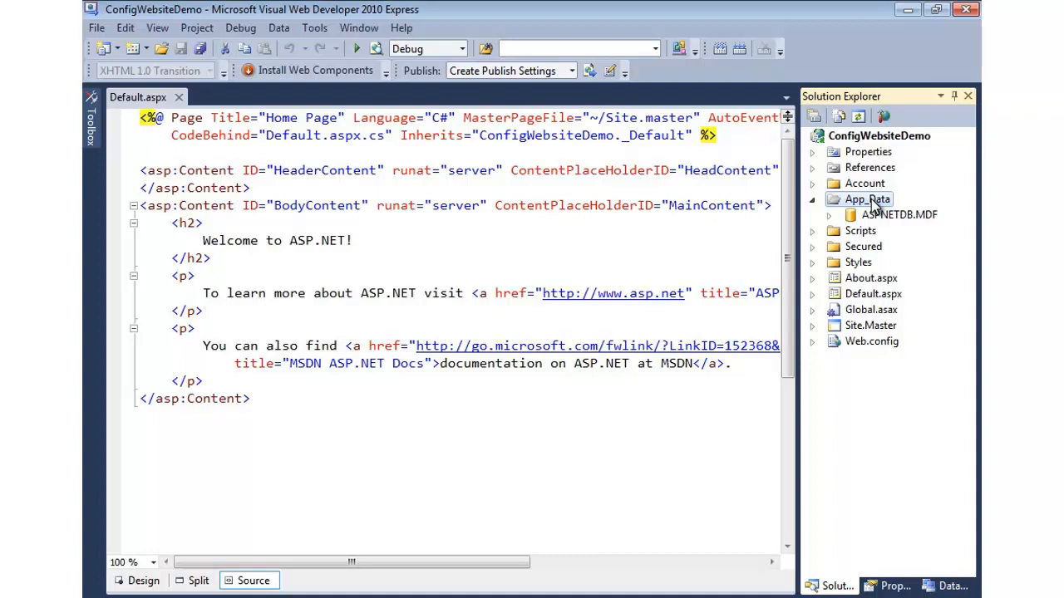
{"action": "mouse_move", "coordinate": [867, 200]}
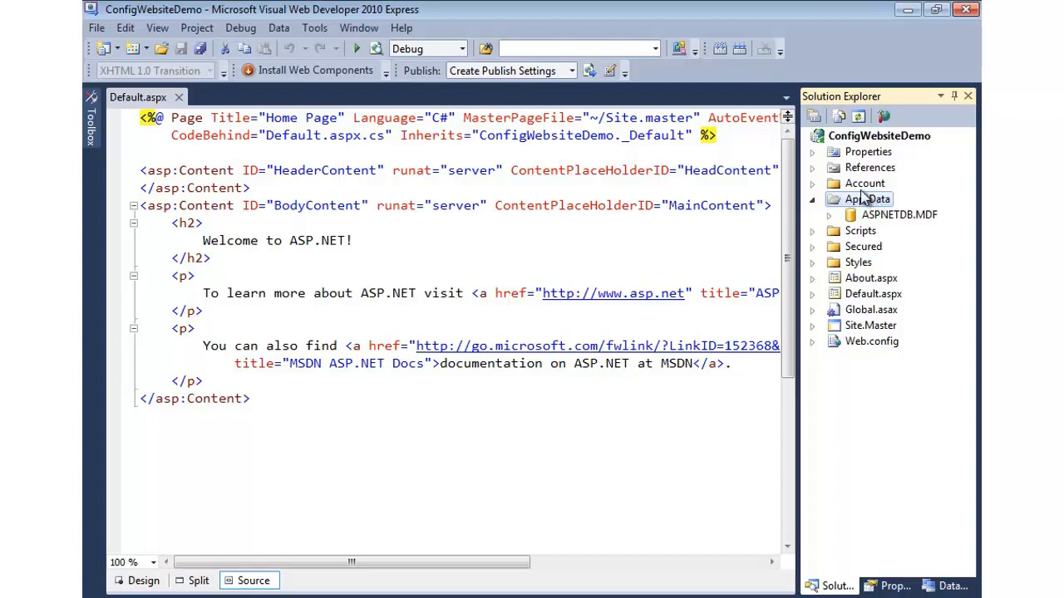
Step: Select the App_Data folder to show its ASPNETDB.MDF database
{"action": "left_click", "coordinate": [899, 214]}
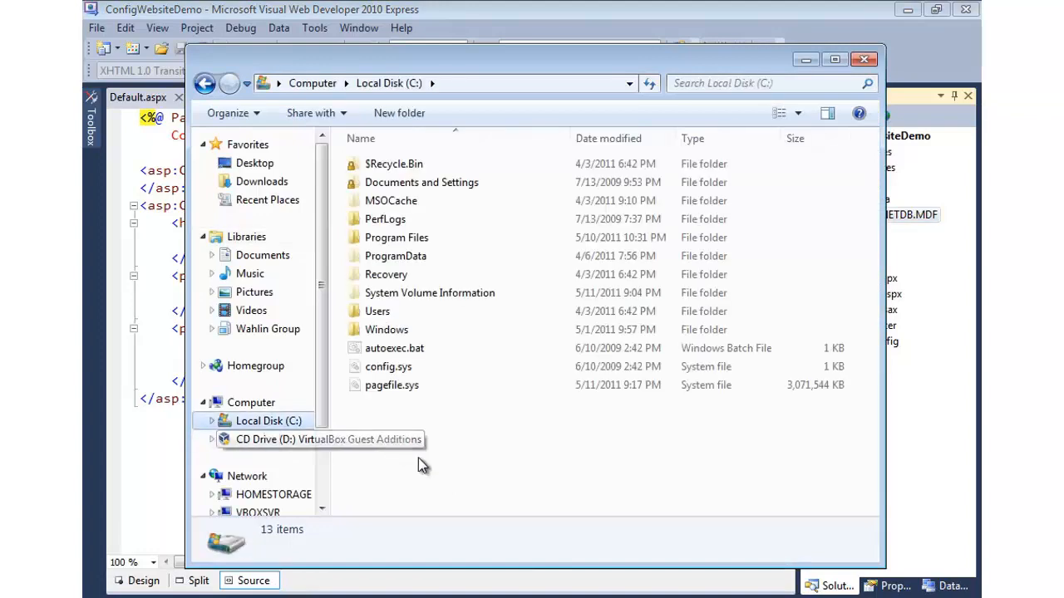
Step: Navigate into Windows\Microsoft.NET\Framework\v4.0.30319 on Local Disk (C:)
{"action": "double_click", "coordinate": [385, 329]}
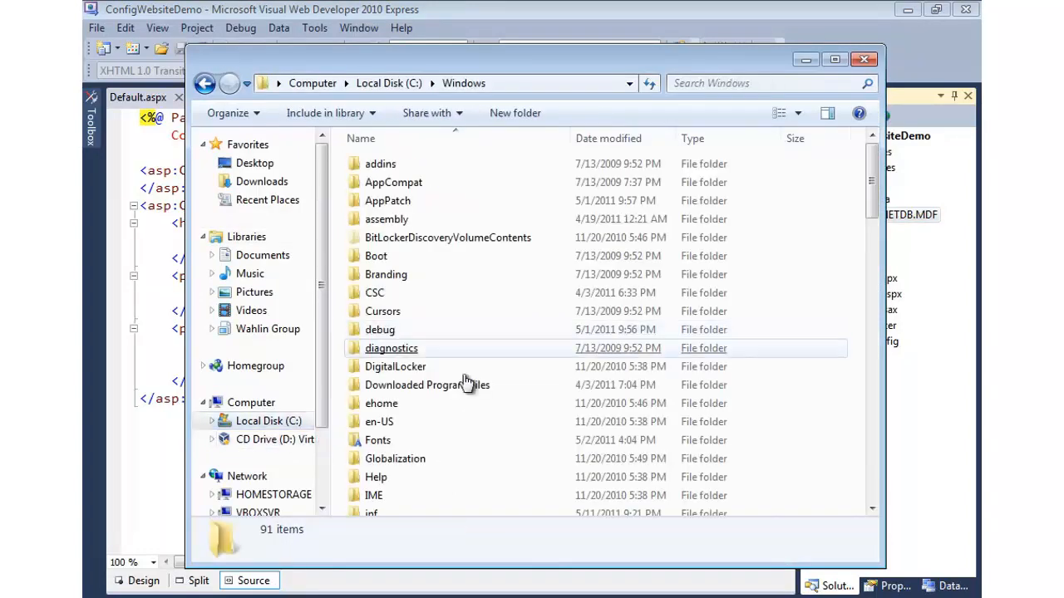
{"action": "scroll", "scroll_direction": "down", "scroll_amount": 3}
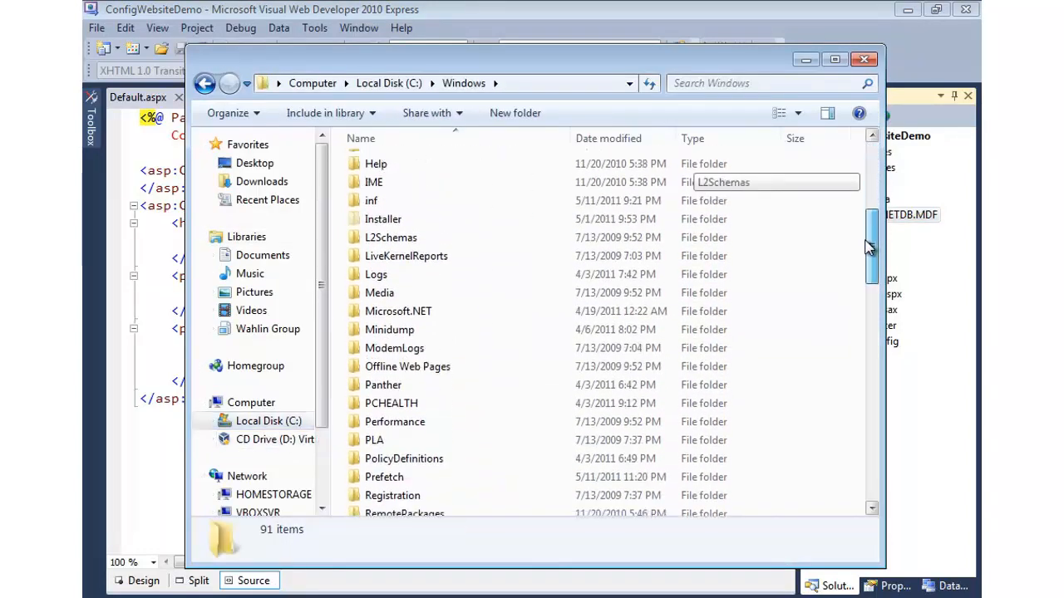
{"action": "double_click", "coordinate": [398, 311]}
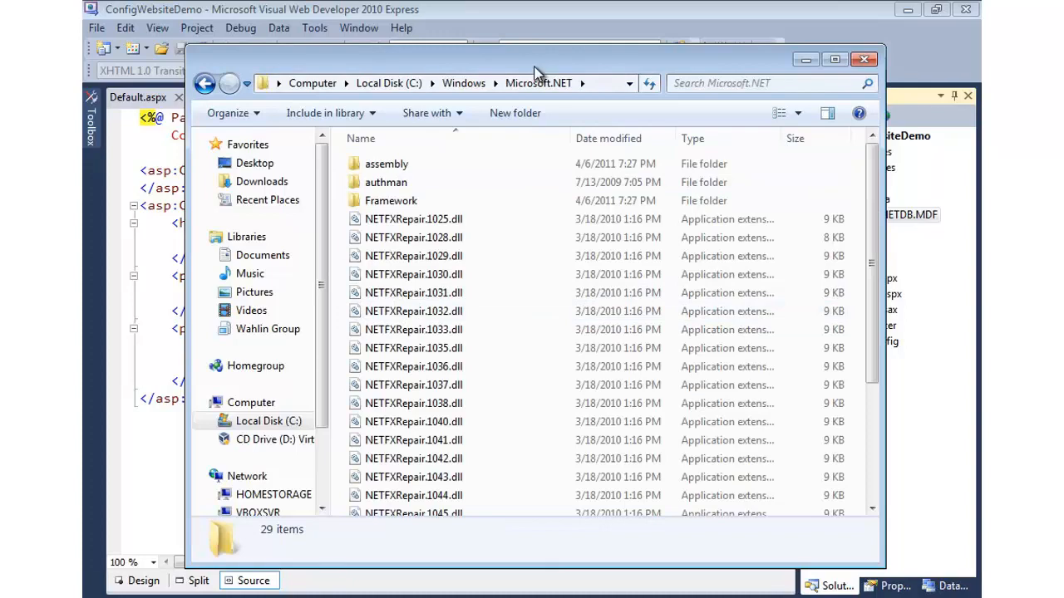
{"action": "double_click", "coordinate": [390, 199]}
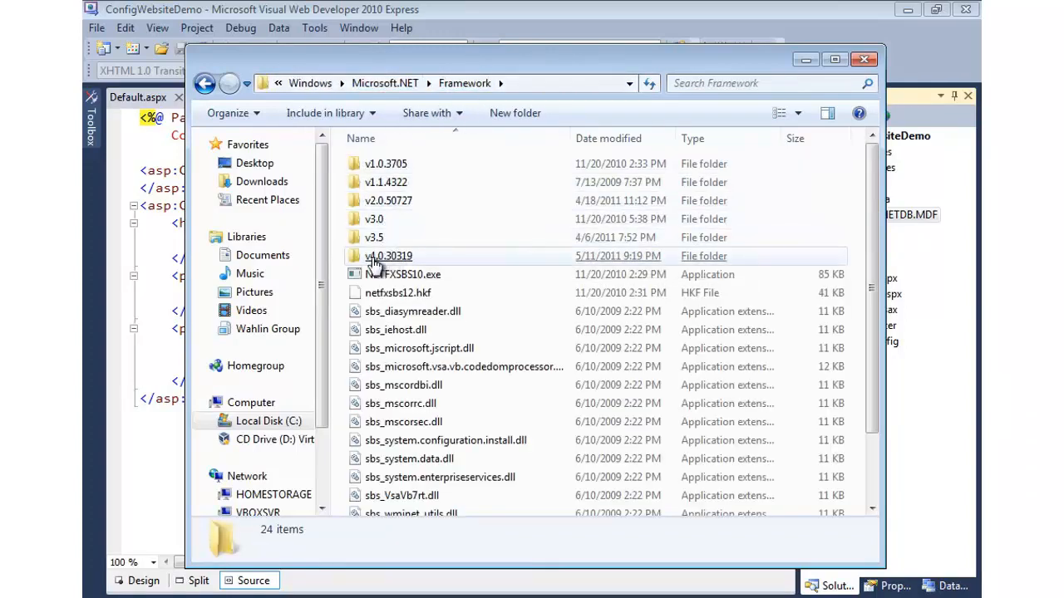
{"action": "double_click", "coordinate": [389, 256]}
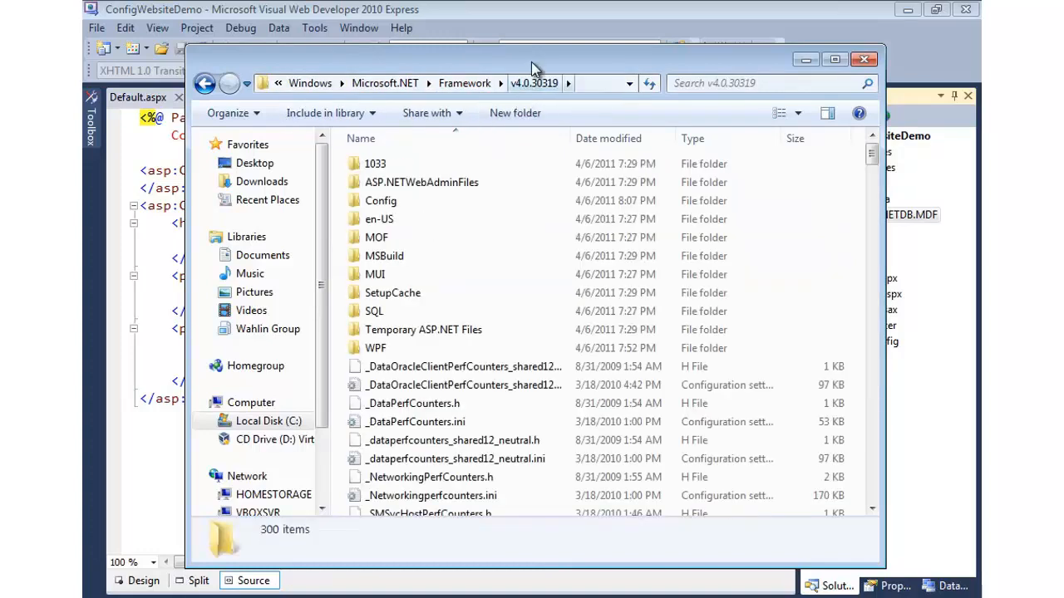
Step: Launch aspnet_regsql.exe to start the ASP.NET SQL Server Setup Wizard
{"action": "scroll", "scroll_direction": "down", "scroll_amount": 3}
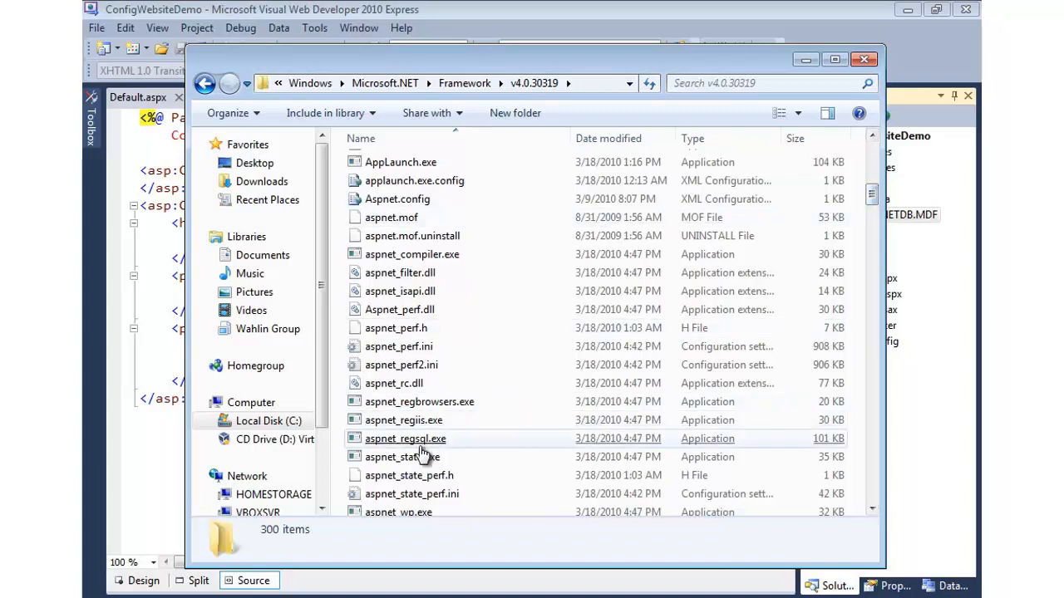
{"action": "left_click", "coordinate": [406, 439]}
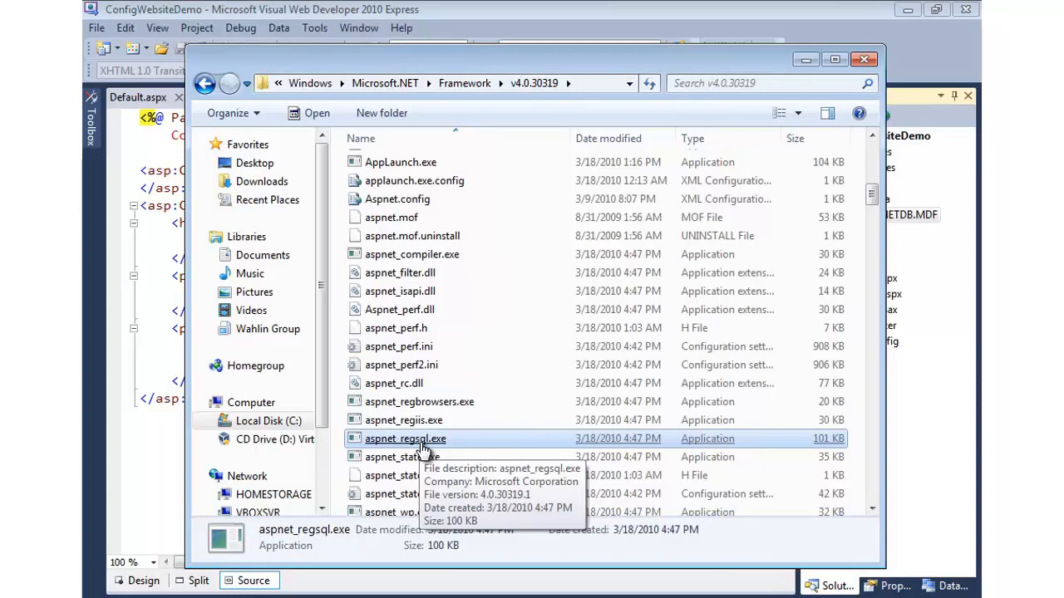
{"action": "double_click", "coordinate": [406, 439]}
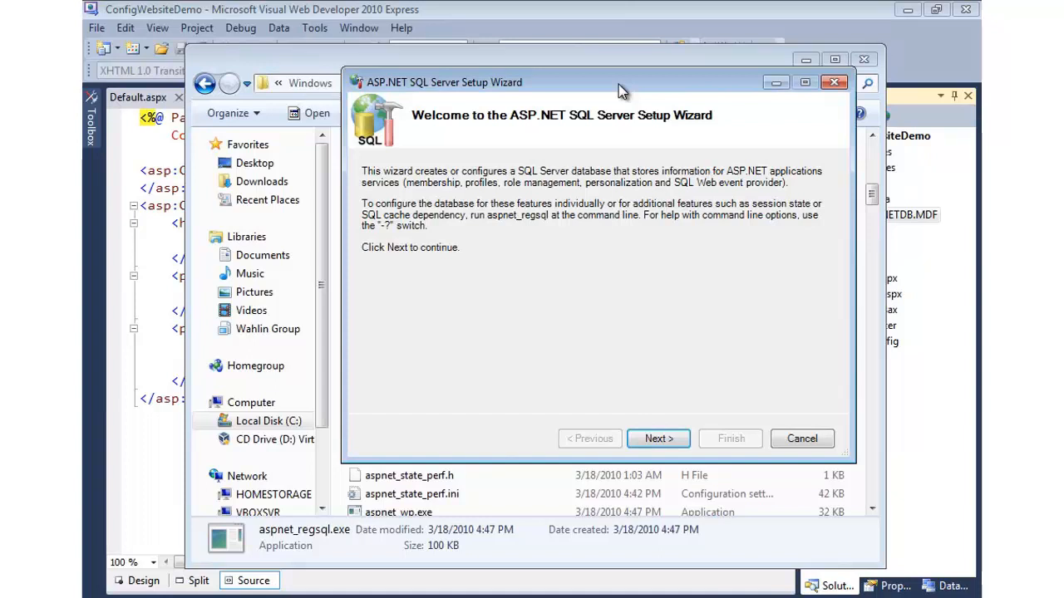
{"action": "mouse_move", "coordinate": [624, 89]}
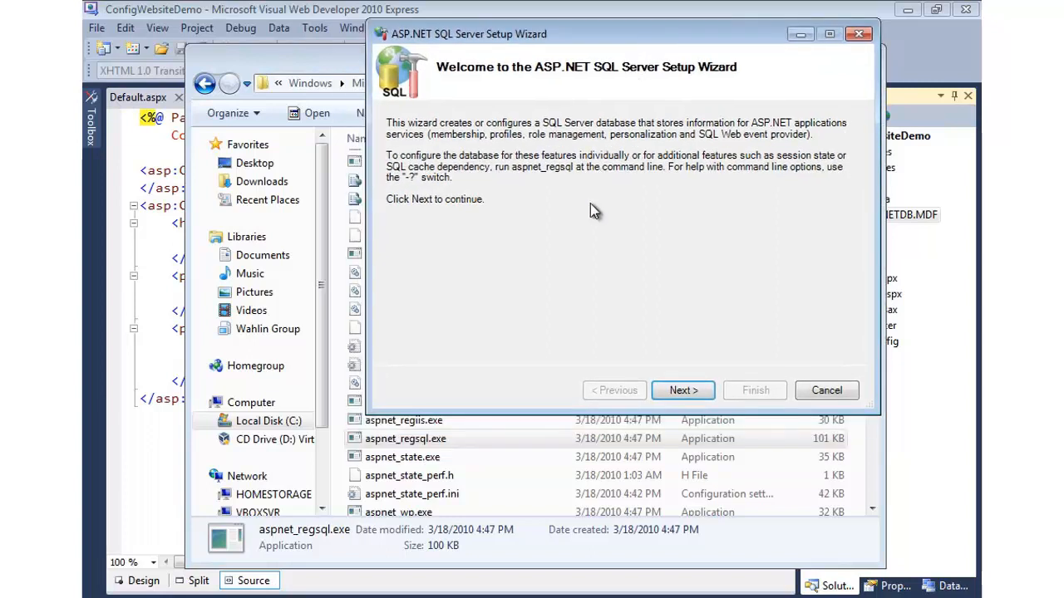
Step: Proceed past the welcome step keeping 'Configure SQL Server for application services' to reach the server and database step
{"action": "left_click_drag", "start_coordinate": [468, 33], "coordinate": [367, 103]}
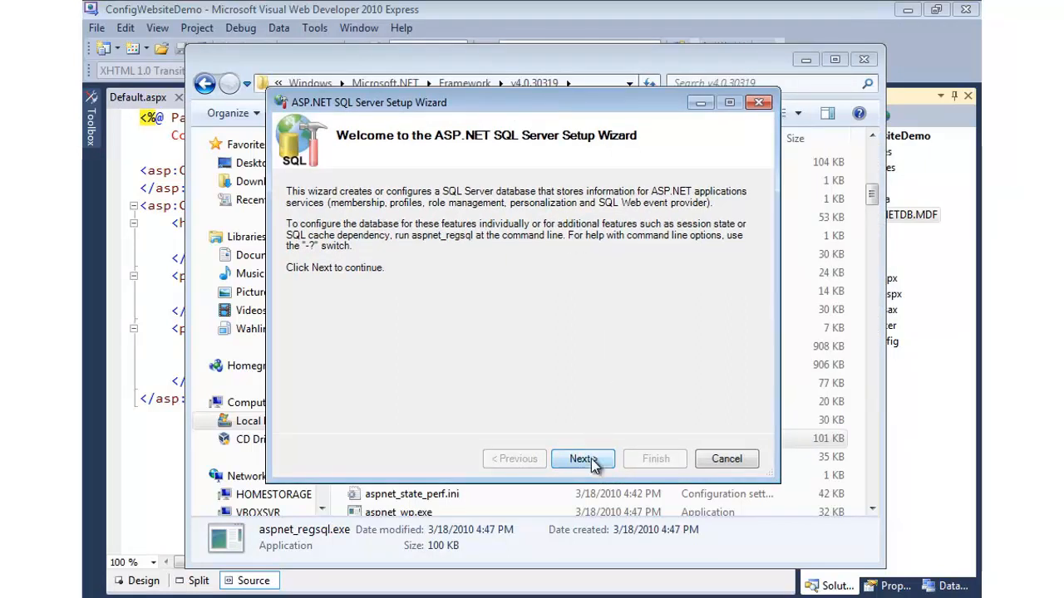
{"action": "left_click", "coordinate": [581, 459]}
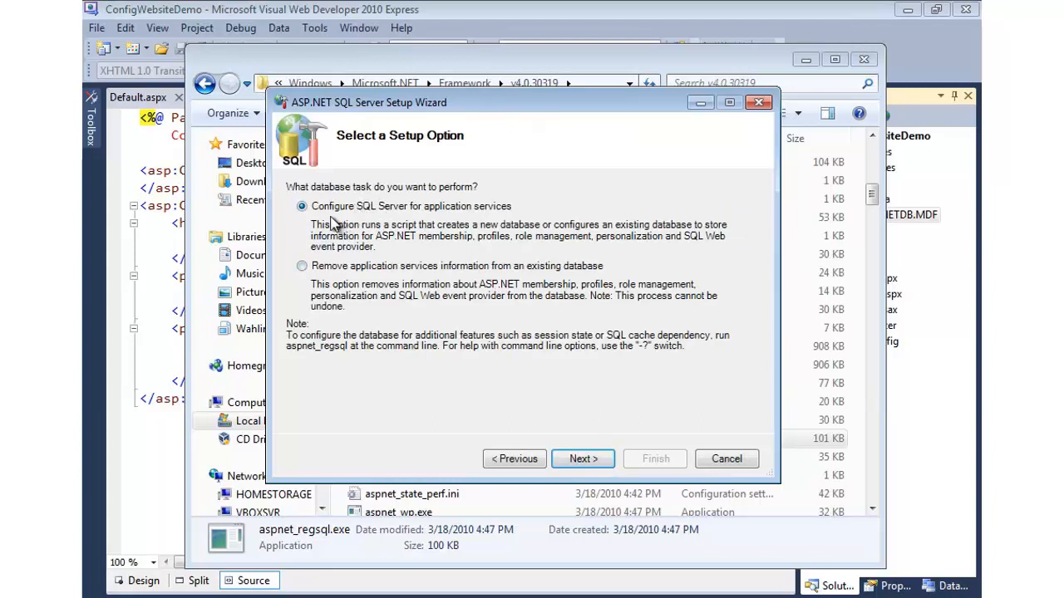
{"action": "mouse_move", "coordinate": [512, 224]}
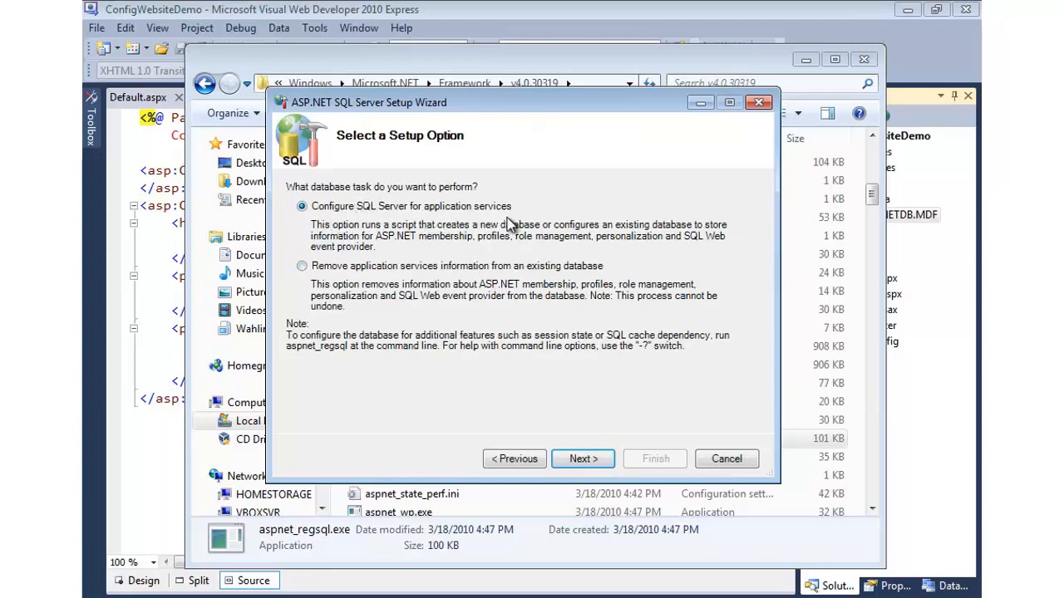
{"action": "mouse_move", "coordinate": [509, 225]}
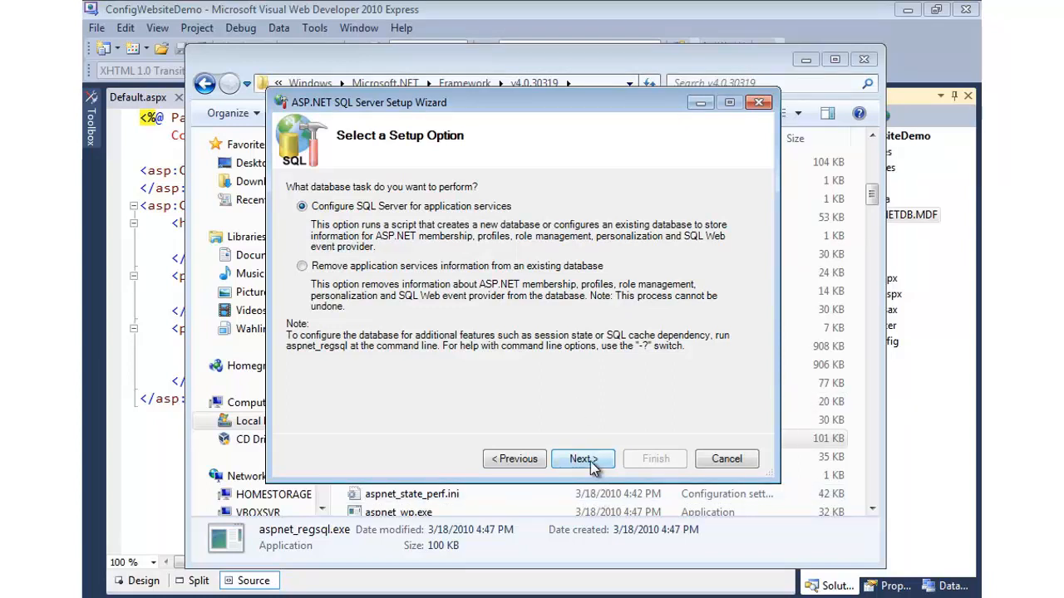
{"action": "left_click", "coordinate": [582, 459]}
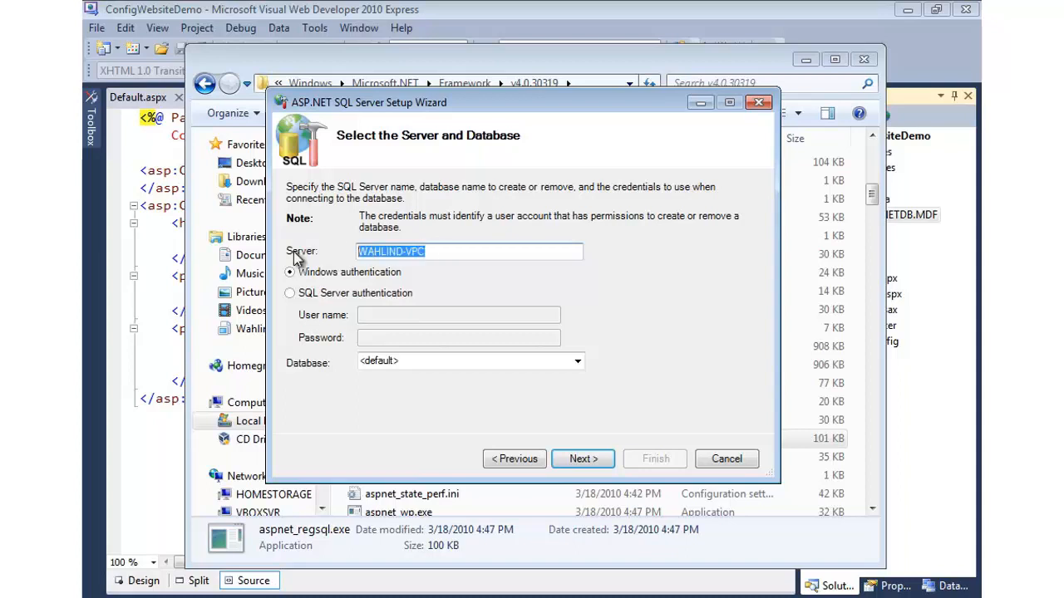
Step: Edit the server name, keeping Windows authentication and the <default> database
{"action": "left_click", "coordinate": [469, 251]}
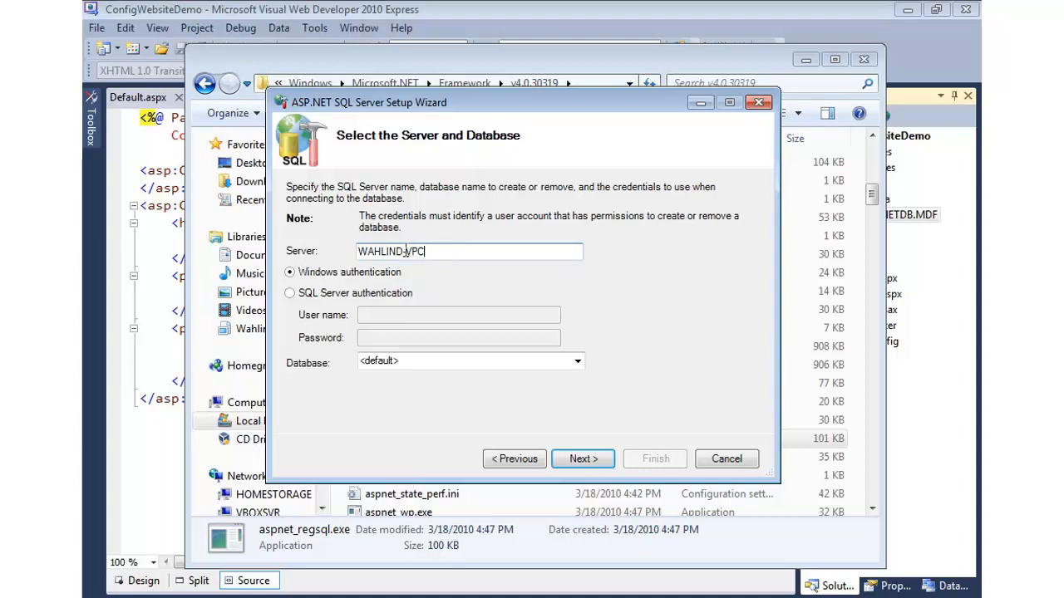
{"action": "double_click", "coordinate": [414, 251]}
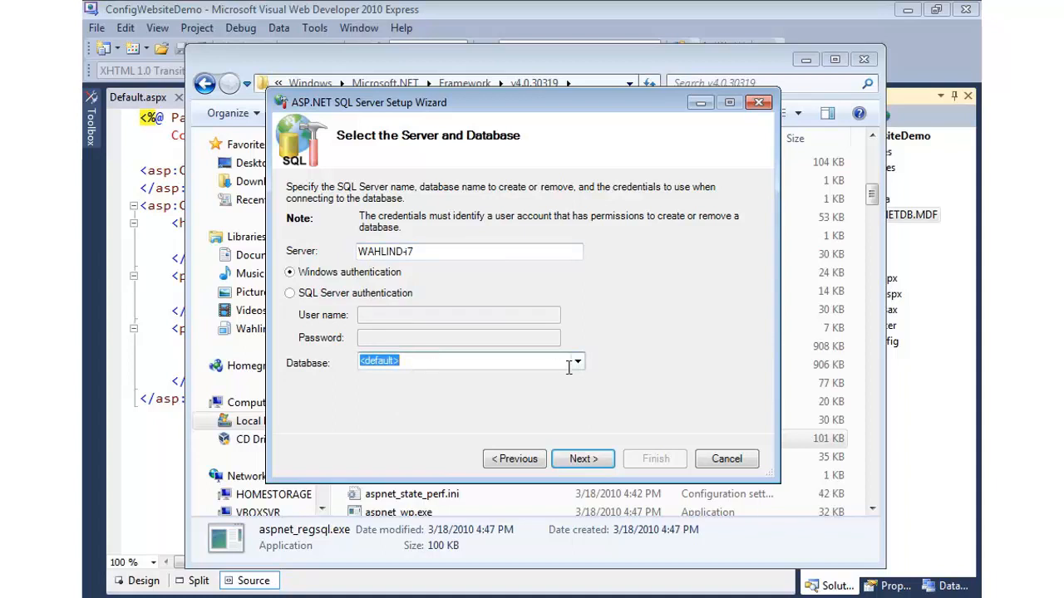
{"action": "left_click", "coordinate": [575, 360]}
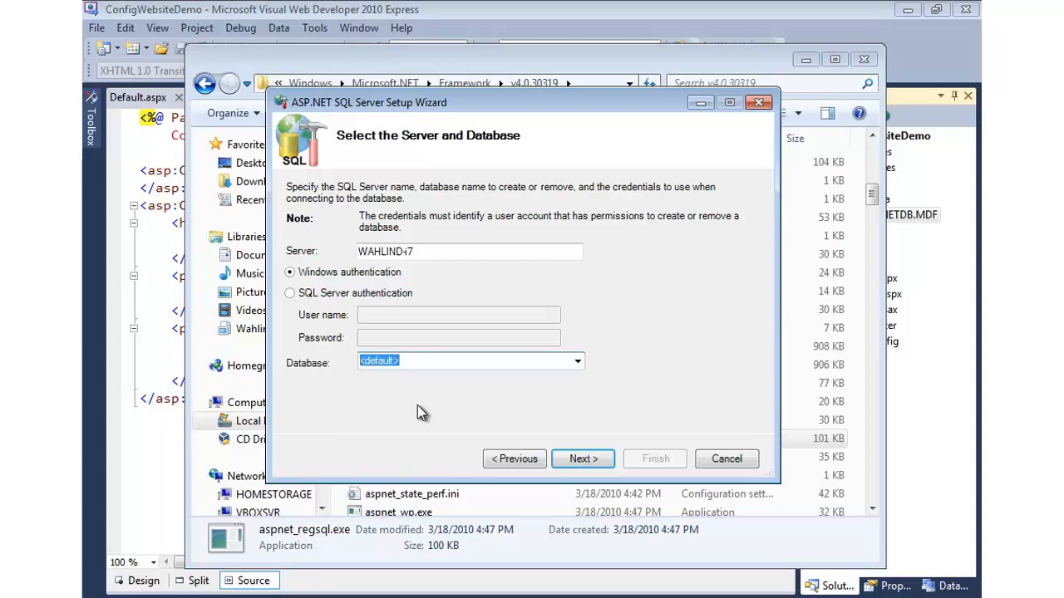
{"action": "mouse_move", "coordinate": [658, 369]}
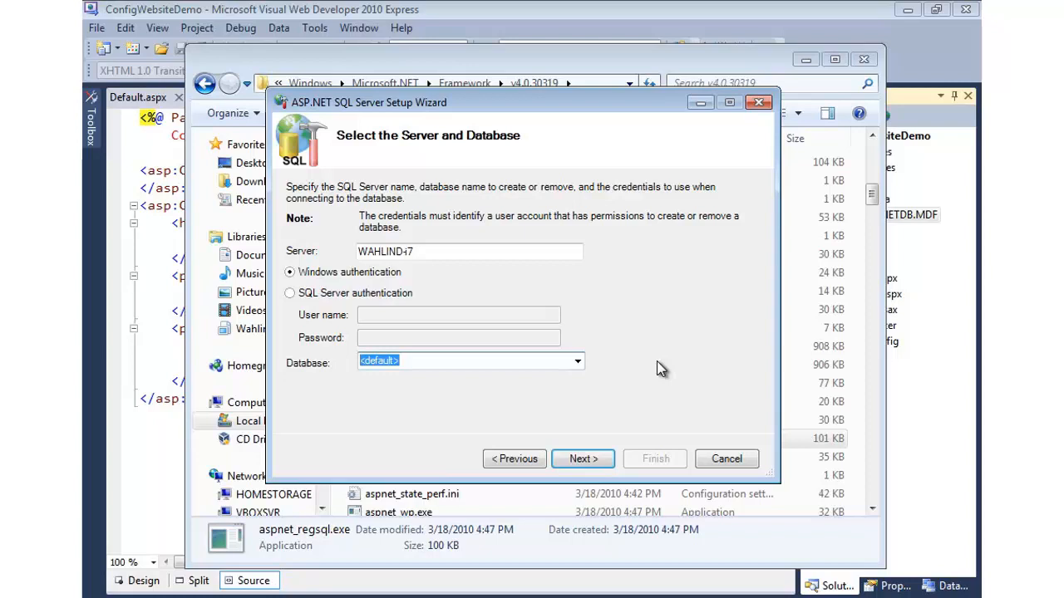
{"action": "mouse_move", "coordinate": [612, 431]}
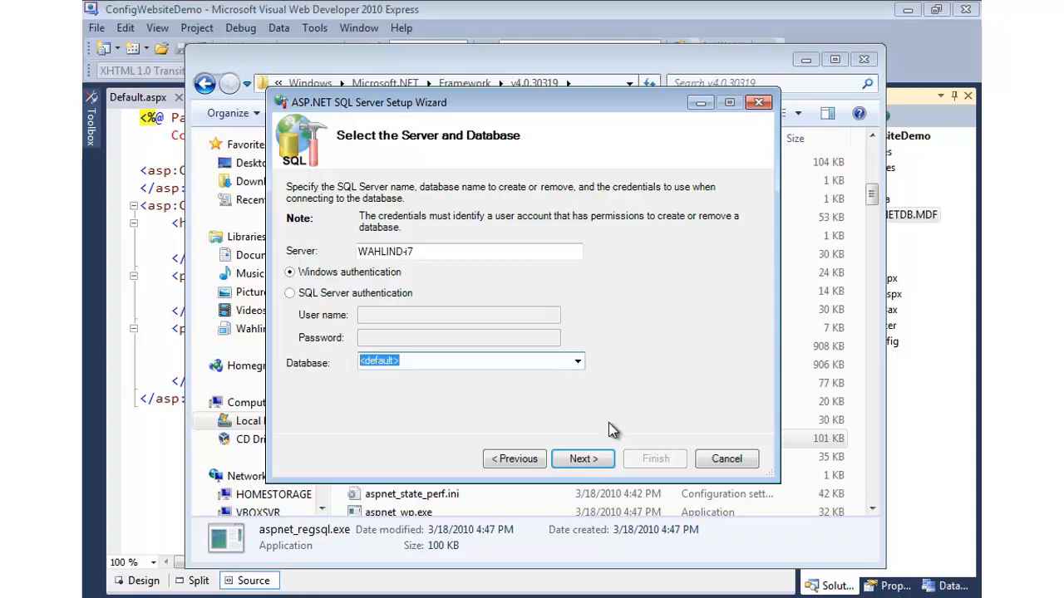
Step: Confirm the settings, create the aspnetdb database, and finish the wizard
{"action": "left_click", "coordinate": [582, 459]}
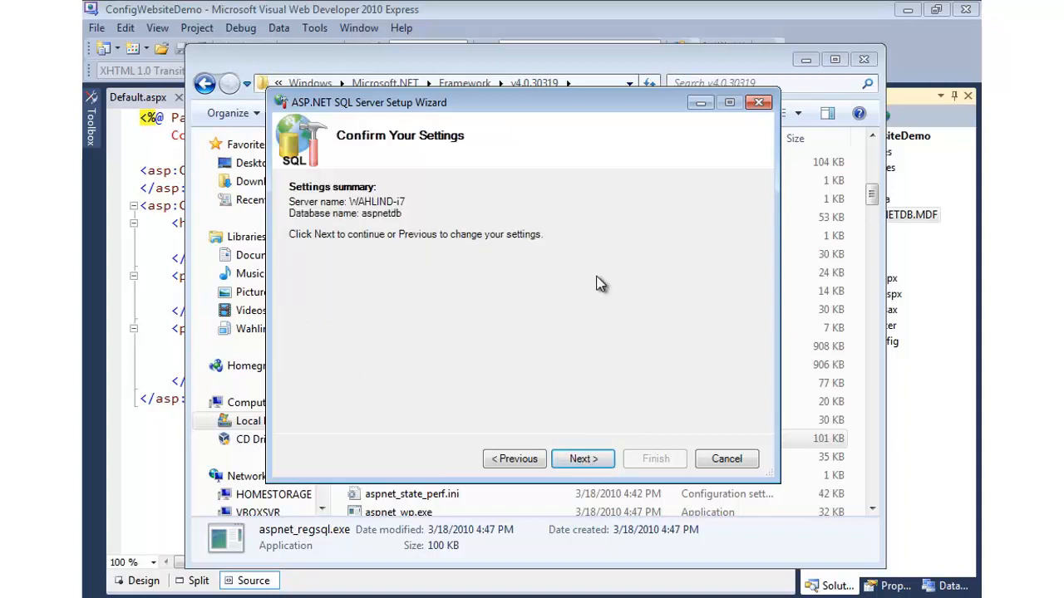
{"action": "mouse_move", "coordinate": [392, 285]}
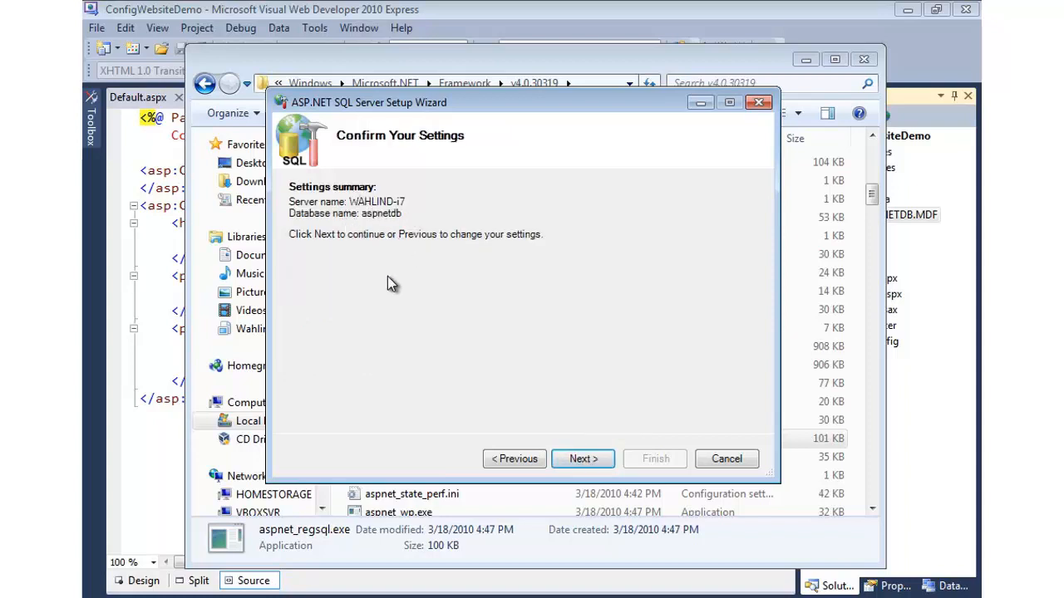
{"action": "mouse_move", "coordinate": [359, 213]}
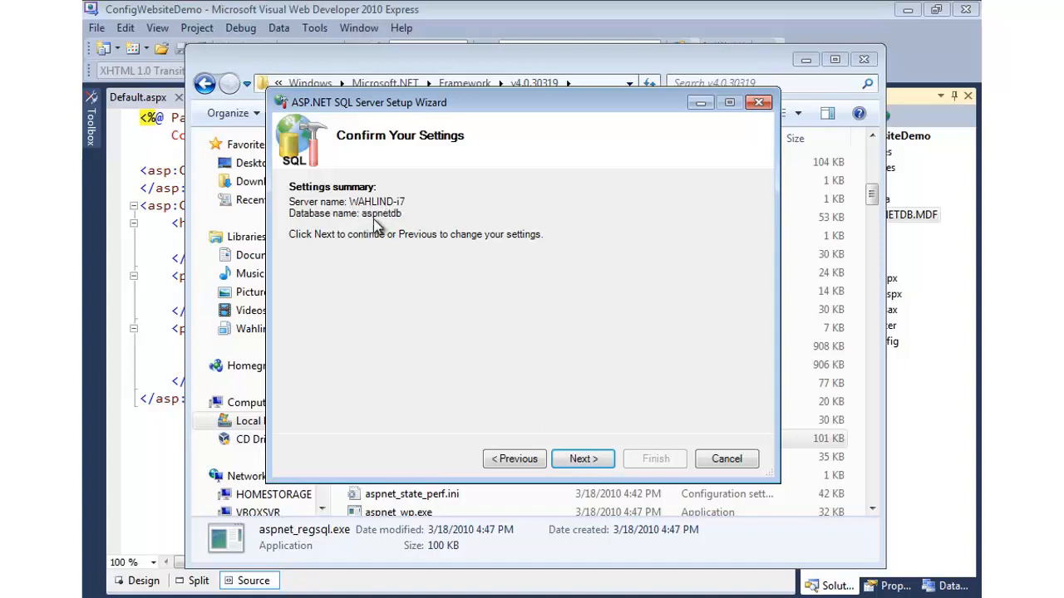
{"action": "left_click", "coordinate": [582, 459]}
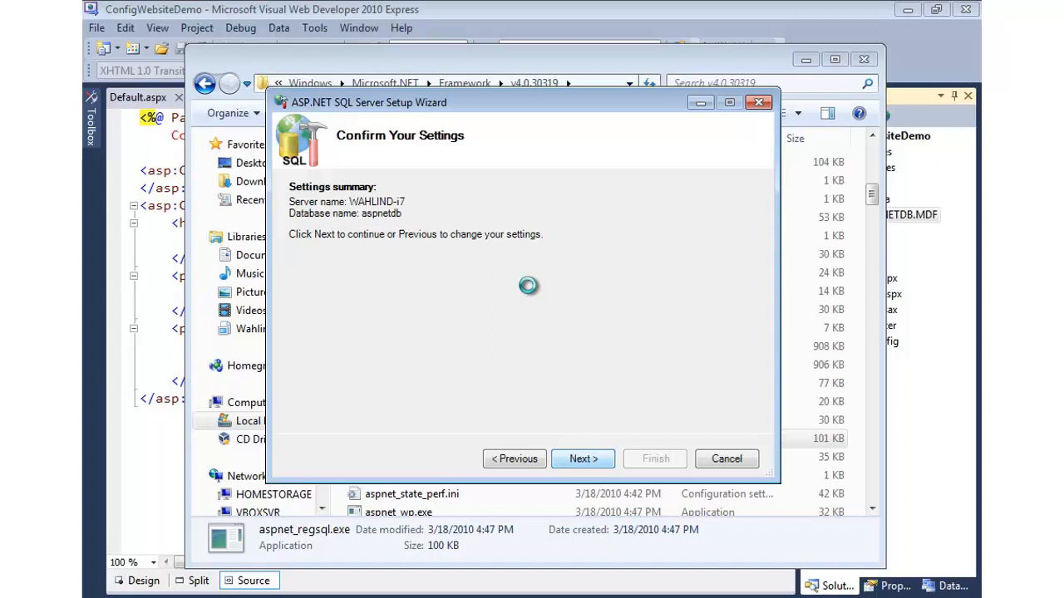
{"action": "left_click", "coordinate": [581, 459]}
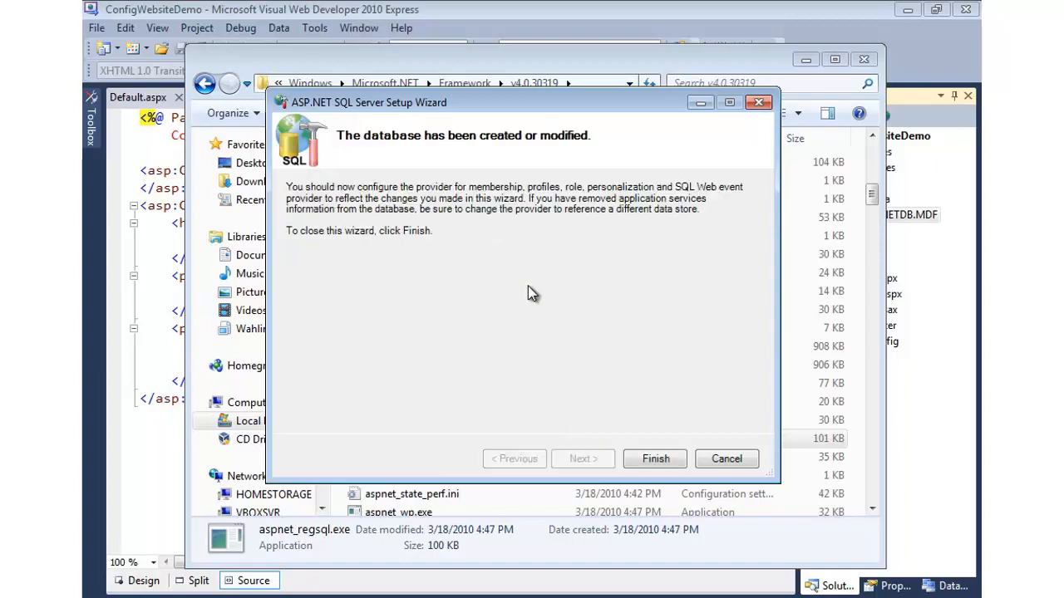
{"action": "mouse_move", "coordinate": [568, 344]}
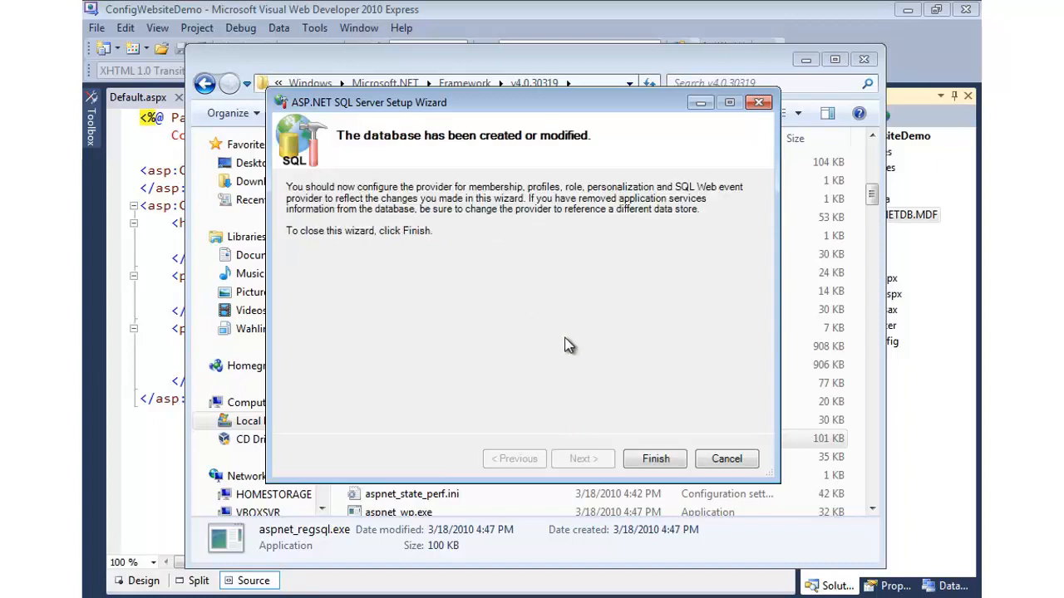
{"action": "left_click", "coordinate": [655, 459]}
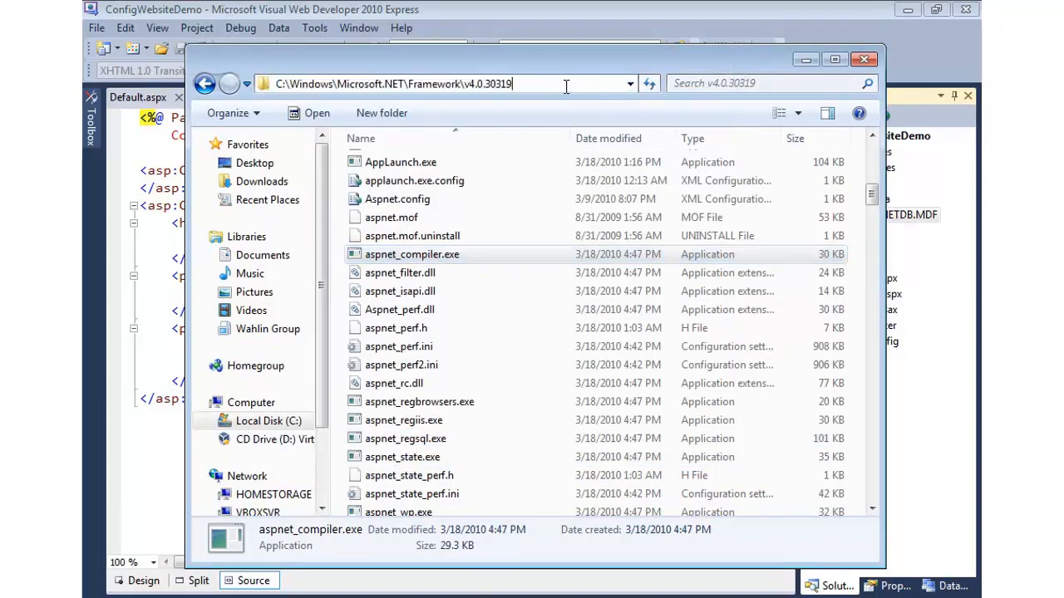
Step: Close Windows Explorer and open the project's Web.config file for editing
{"action": "left_click", "coordinate": [449, 83]}
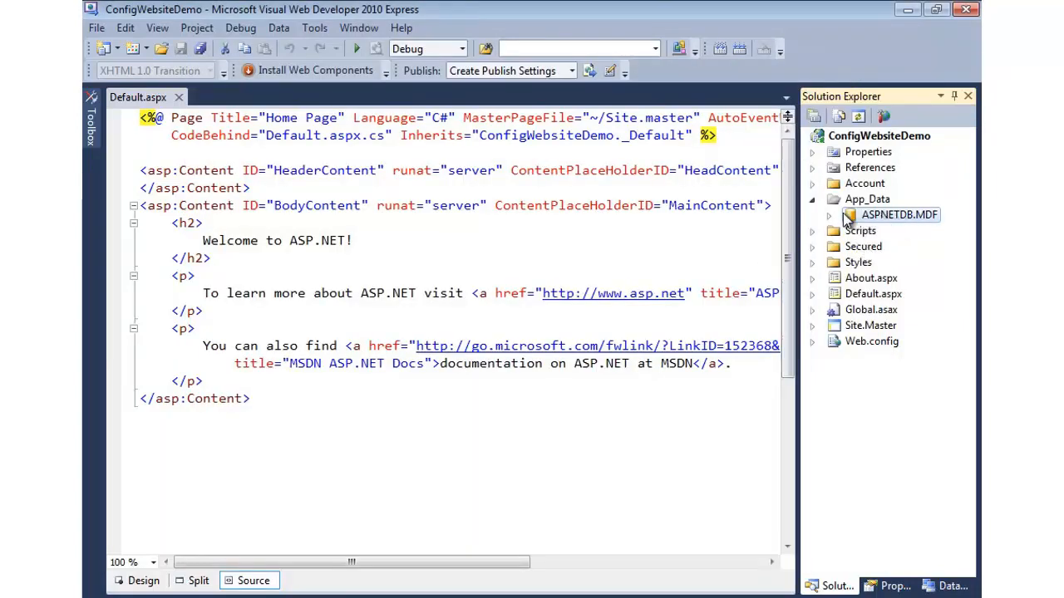
{"action": "left_click", "coordinate": [811, 200]}
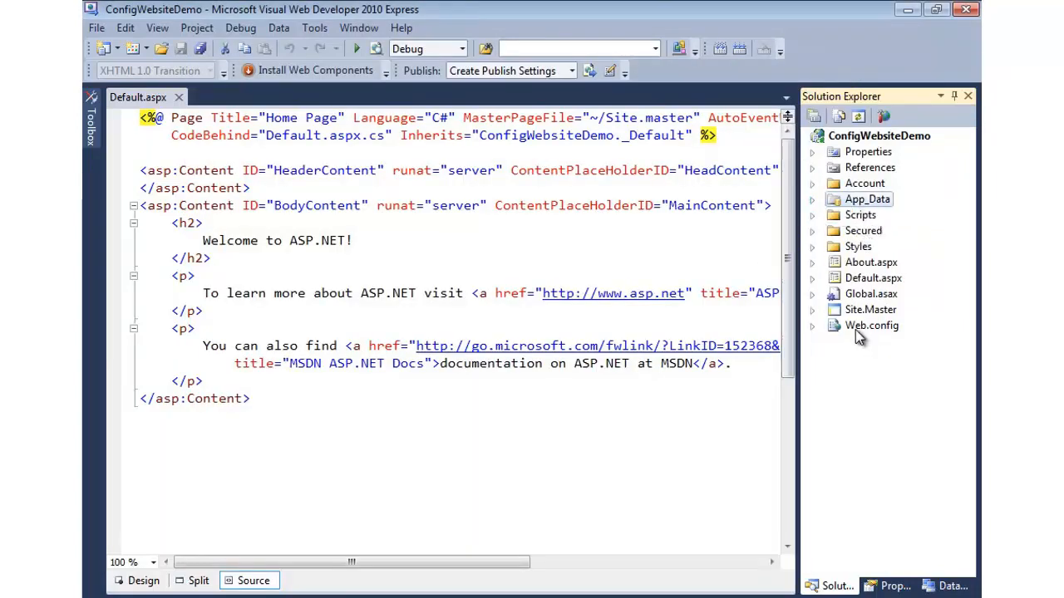
{"action": "double_click", "coordinate": [871, 324]}
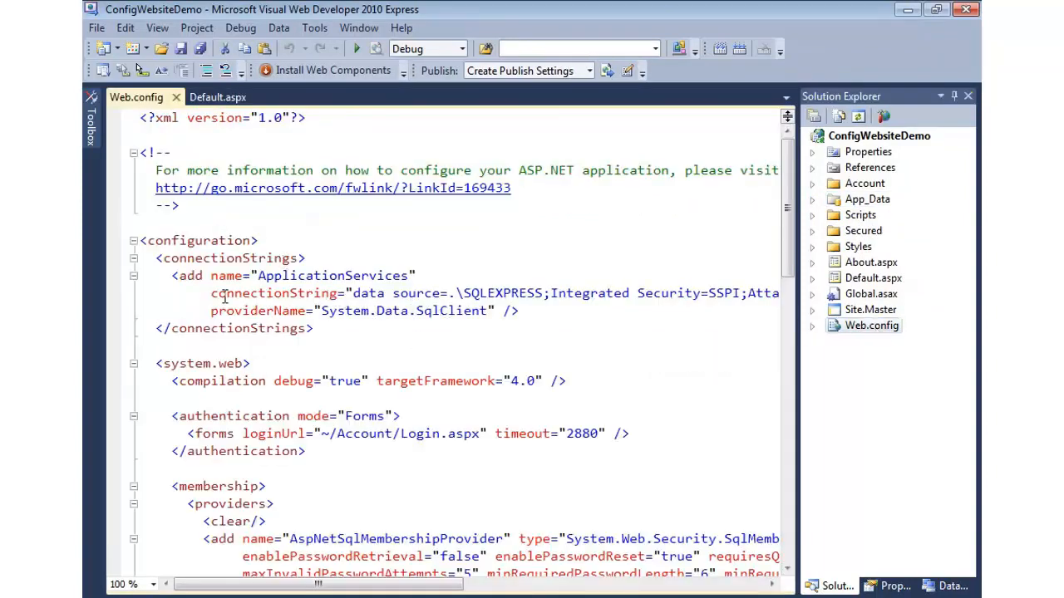
Step: Replace .\SQLEXPRESS with the server name and remove the AttachDBFilename and User Instance settings
{"action": "double_click", "coordinate": [275, 292]}
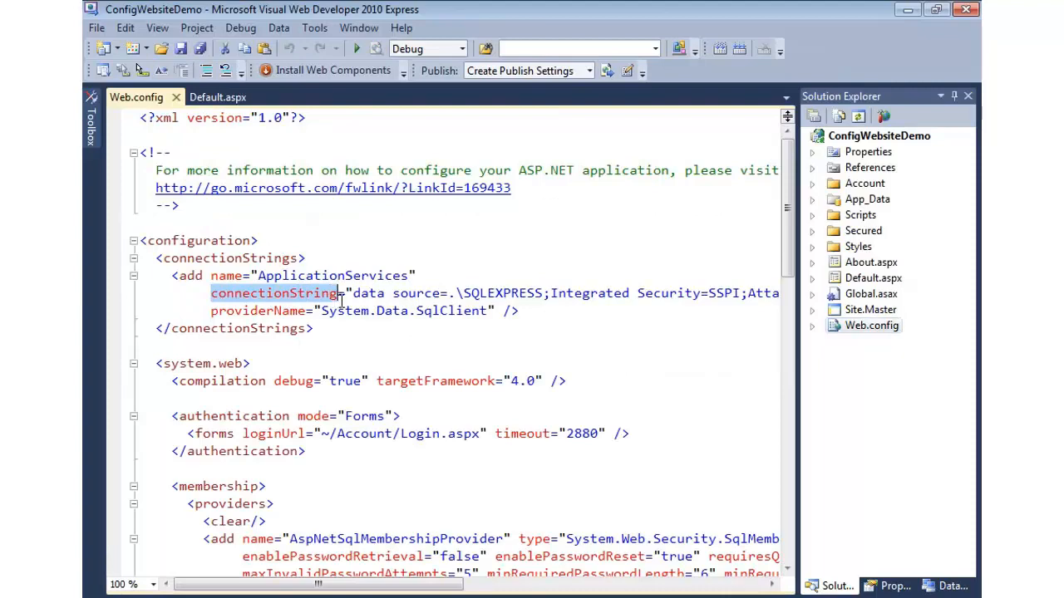
{"action": "scroll", "scroll_direction": "down", "scroll_amount": 3}
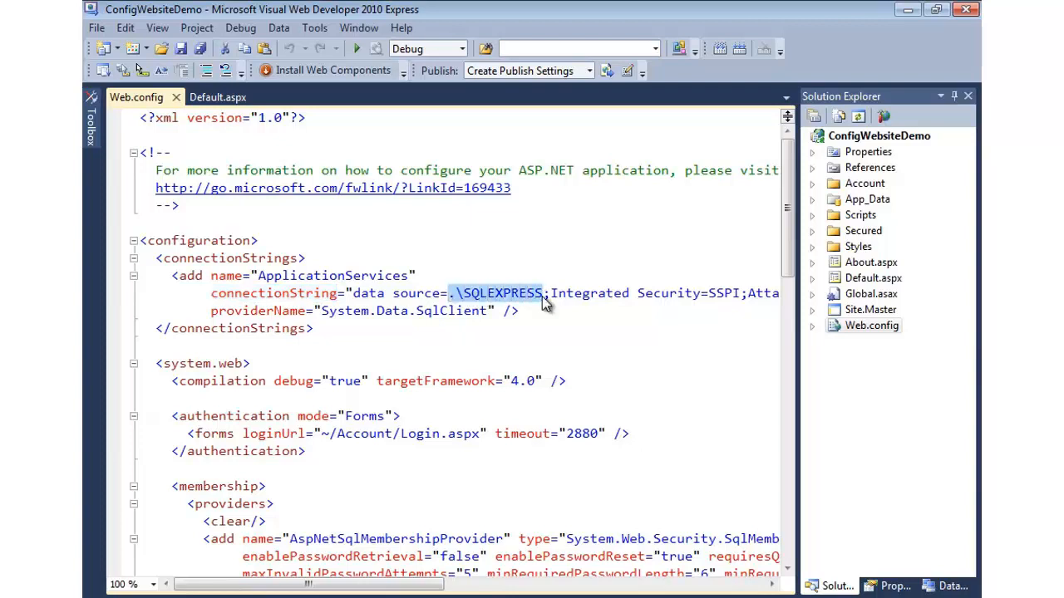
{"action": "type", "text": "wahlind-i7"}
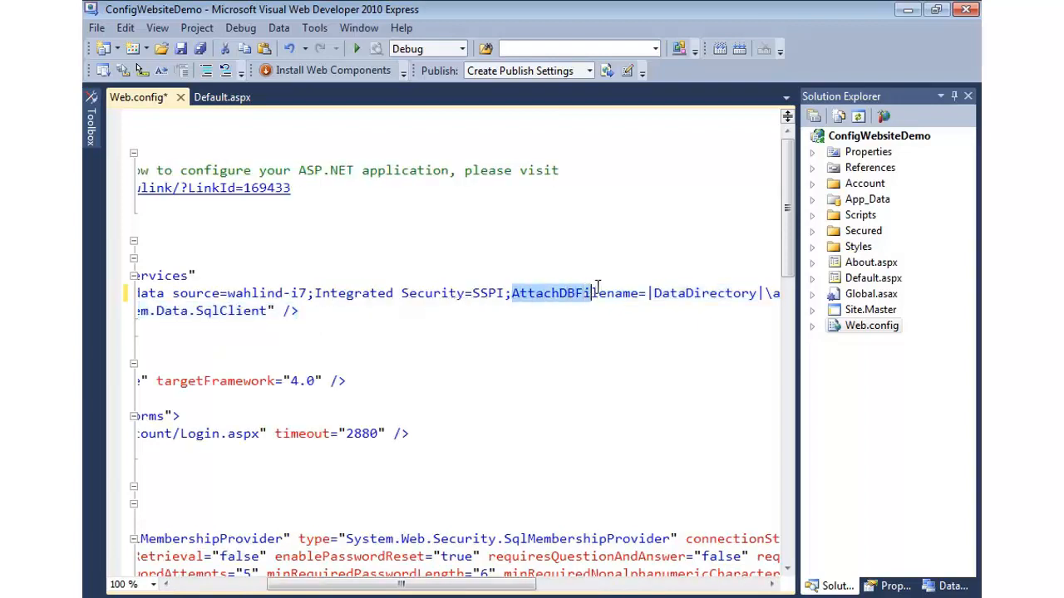
{"action": "key", "text": "Delete"}
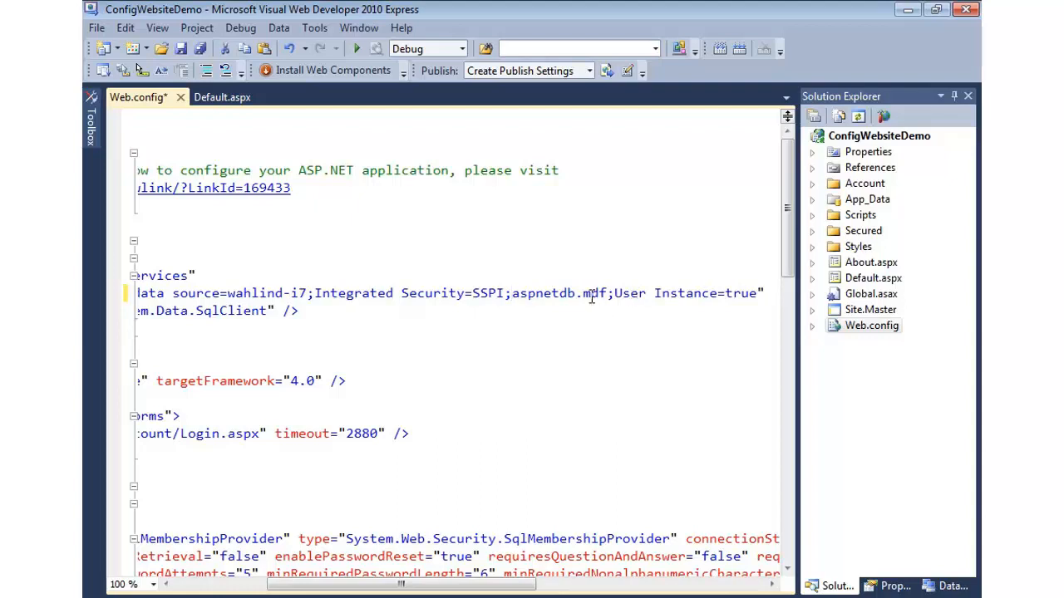
{"action": "left_click_drag", "start_coordinate": [575, 293], "coordinate": [754, 293]}
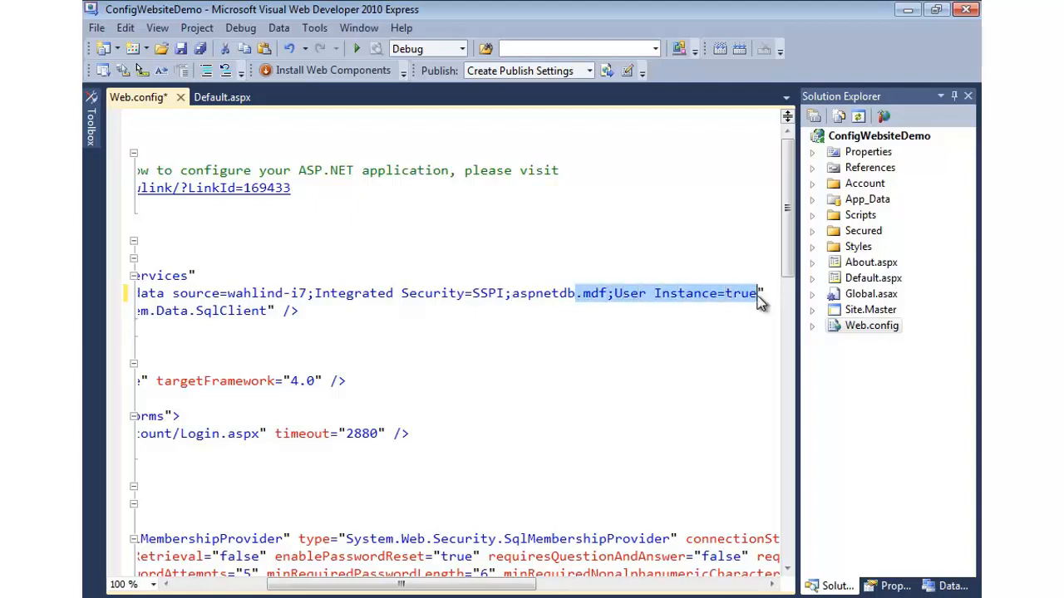
{"action": "key", "text": "Delete"}
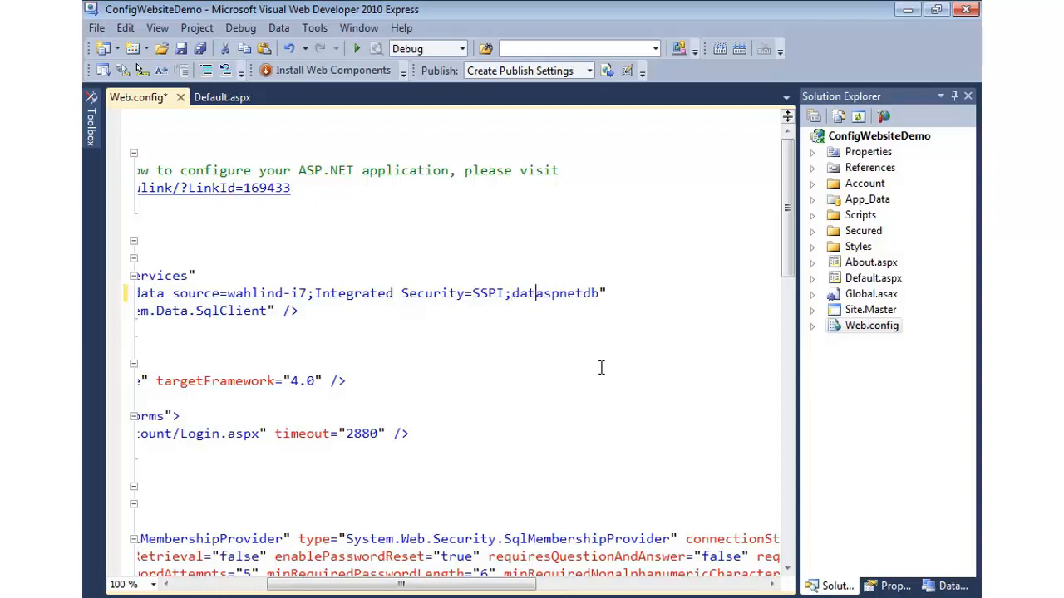
Step: Set the connection string's initial catalog to aspnetdb
{"action": "type", "text": "database="}
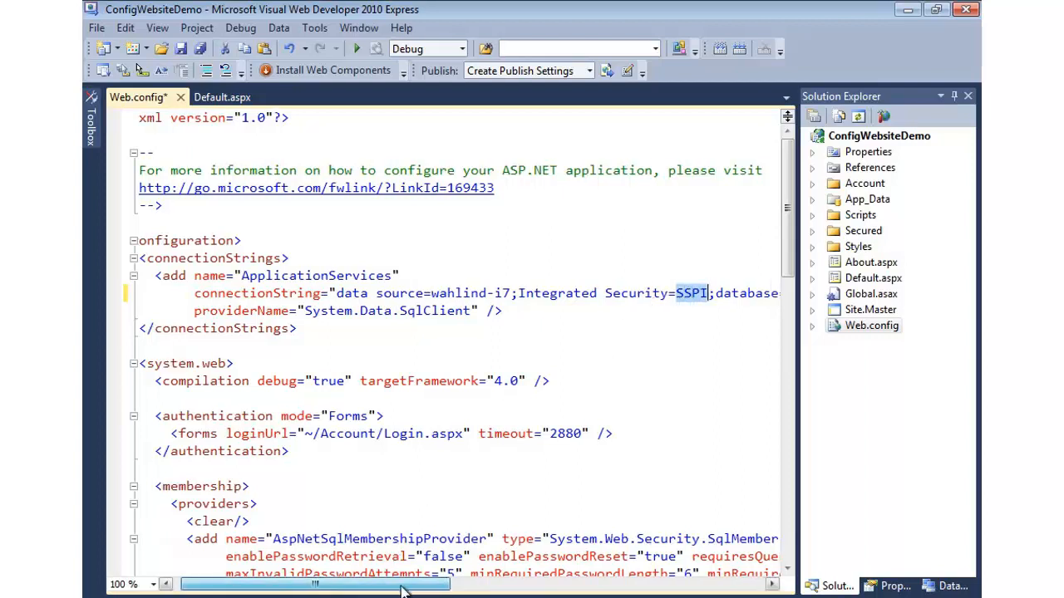
{"action": "scroll", "scroll_direction": "right", "scroll_amount": 3}
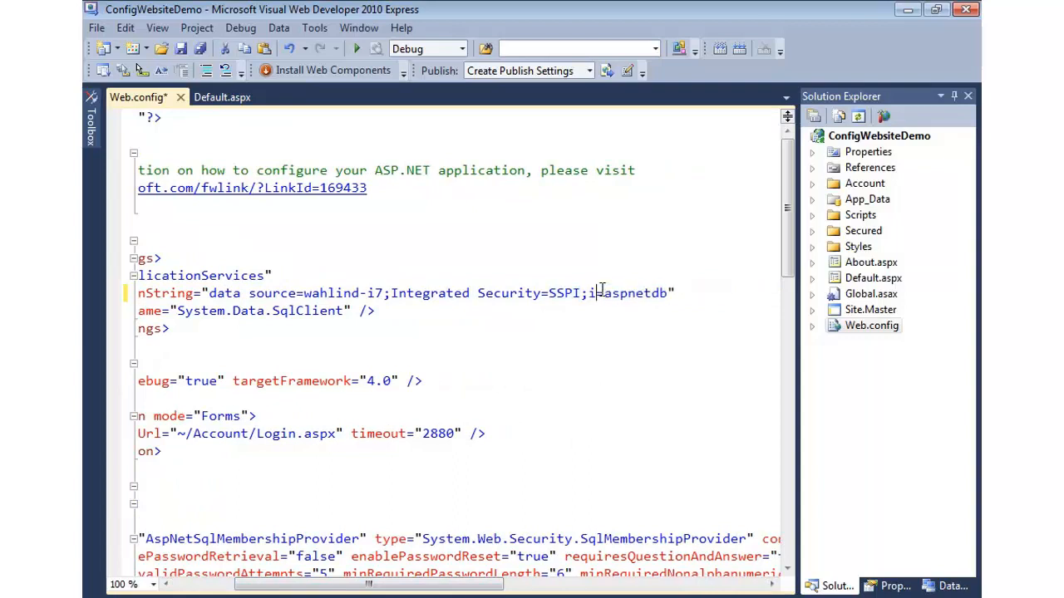
{"action": "type", "text": "initial catalog="}
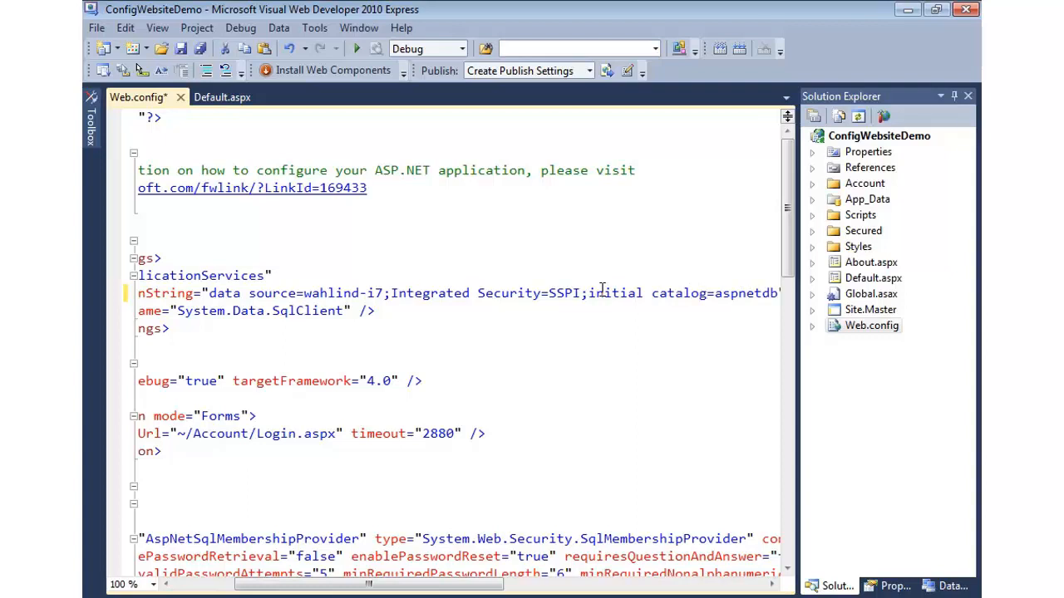
{"action": "left_click", "coordinate": [708, 293]}
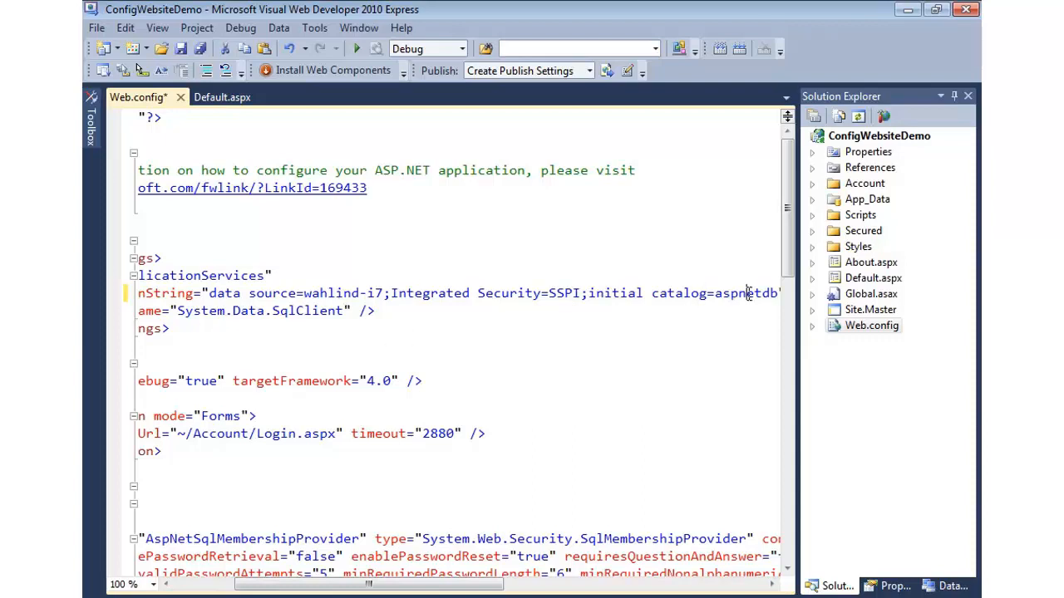
{"action": "double_click", "coordinate": [744, 293]}
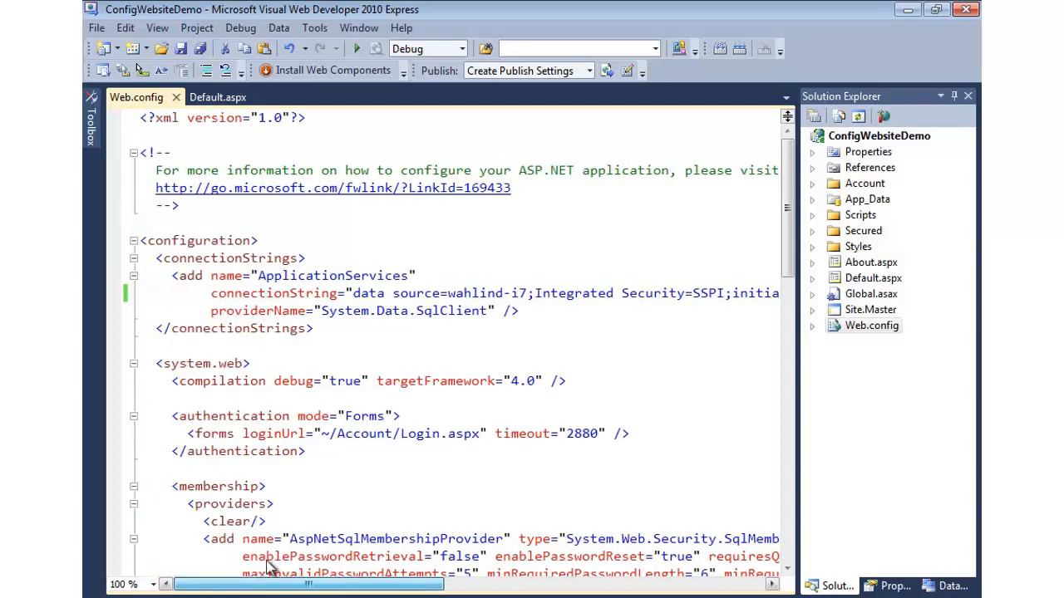
Step: Review the roleManager section, then view Default.aspx in the browser
{"action": "scroll", "scroll_direction": "down", "scroll_amount": 3}
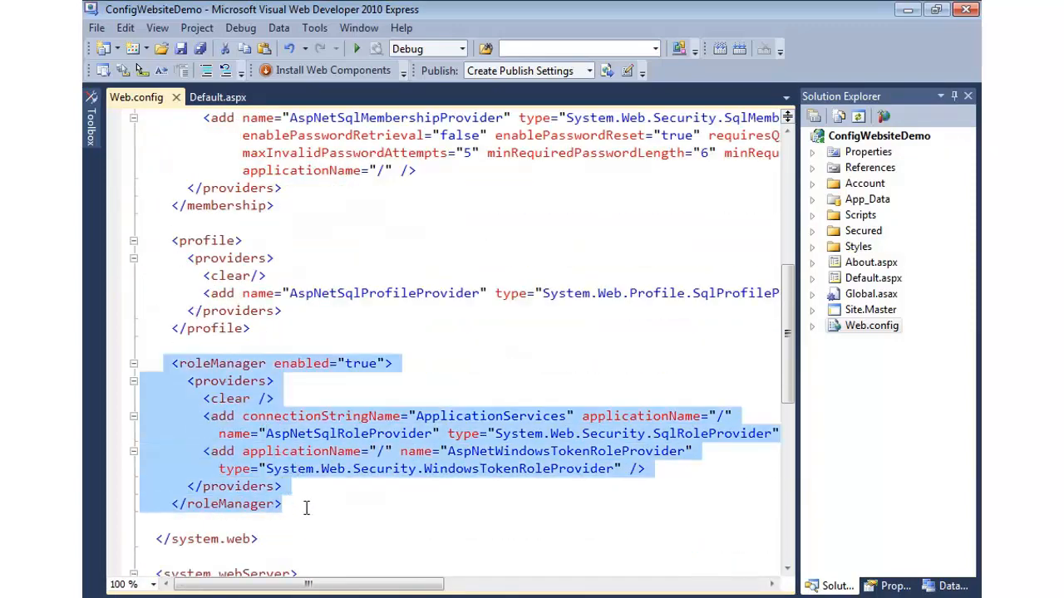
{"action": "double_click", "coordinate": [488, 415]}
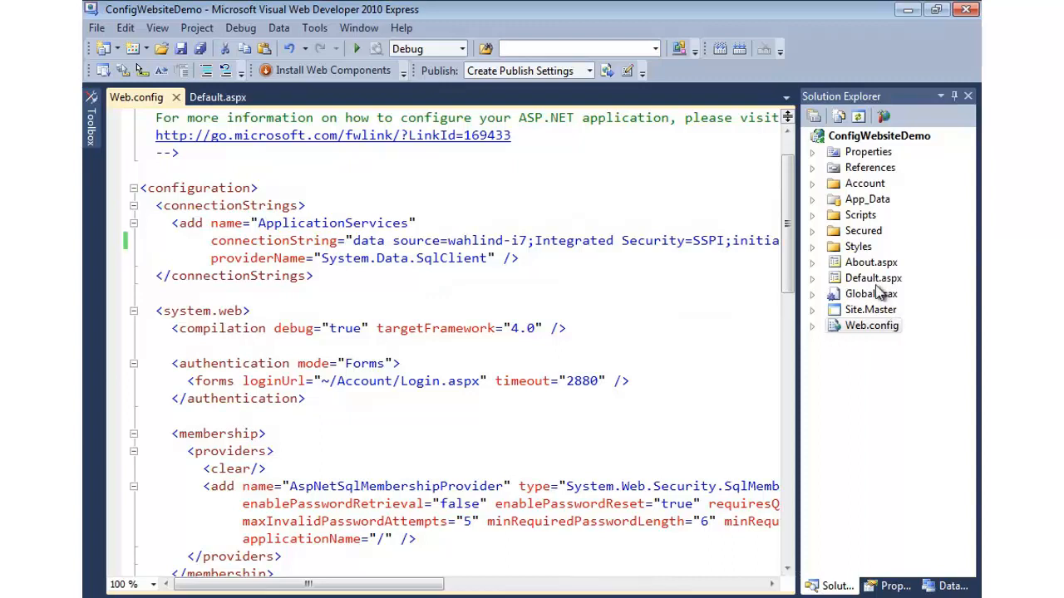
{"action": "right_click", "coordinate": [872, 278]}
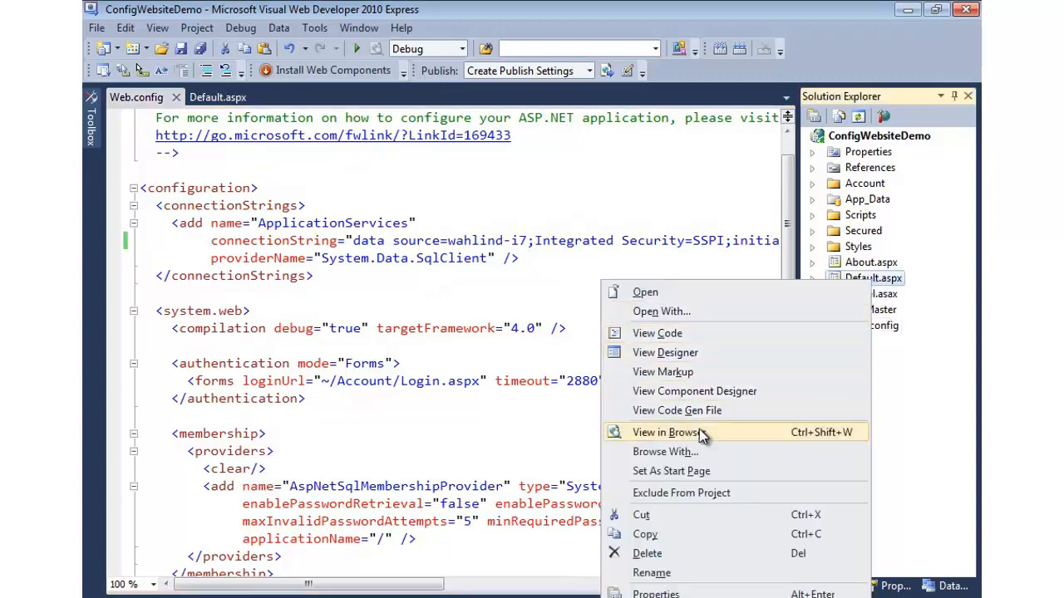
{"action": "left_click", "coordinate": [664, 432]}
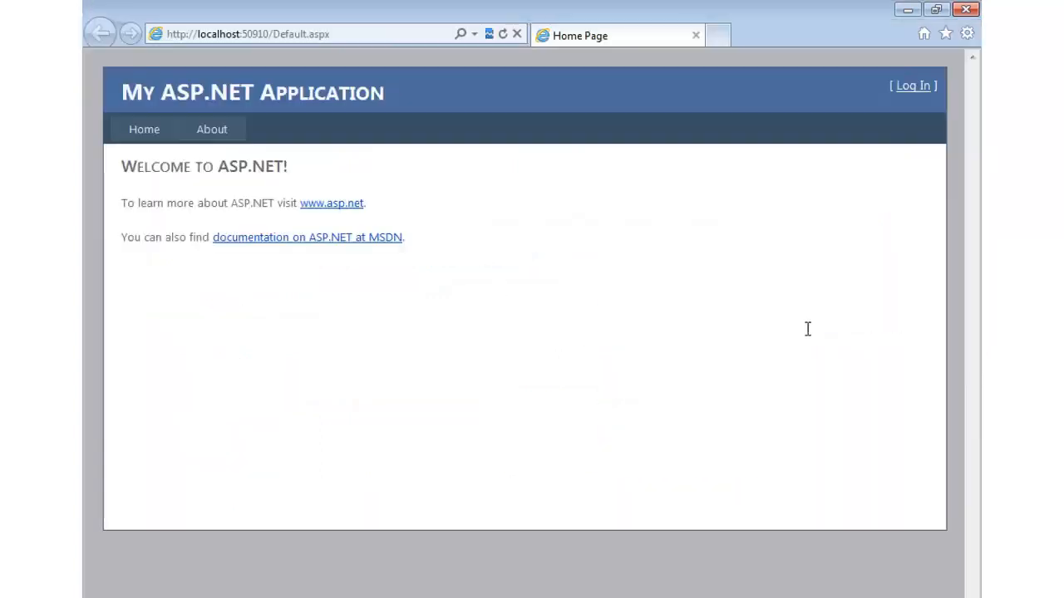
Step: Attempt a login with unregistered username 'asf', then go to the Register page
{"action": "left_click", "coordinate": [910, 86]}
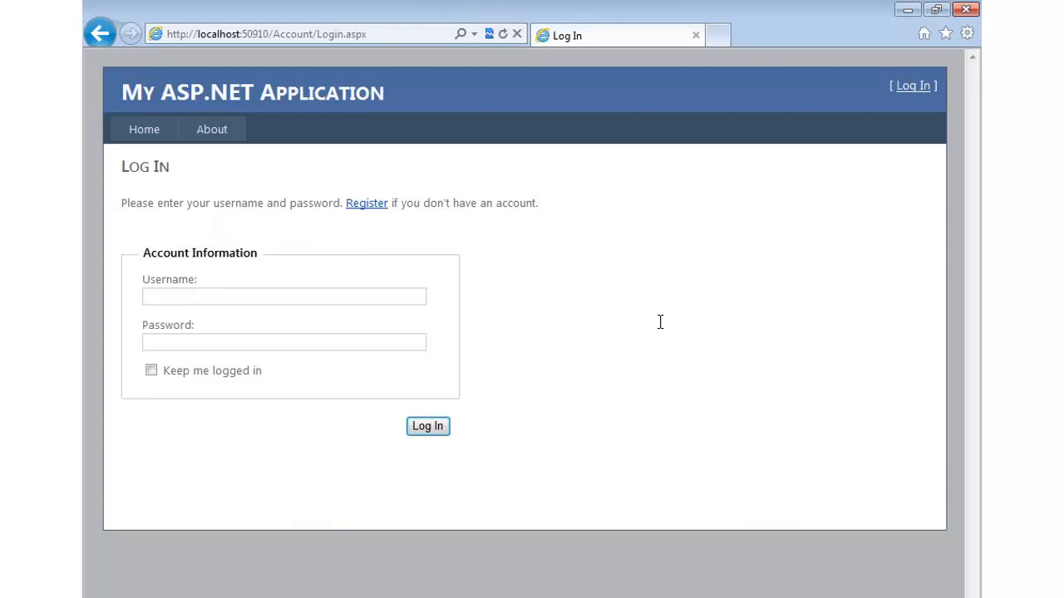
{"action": "type", "text": "asf"}
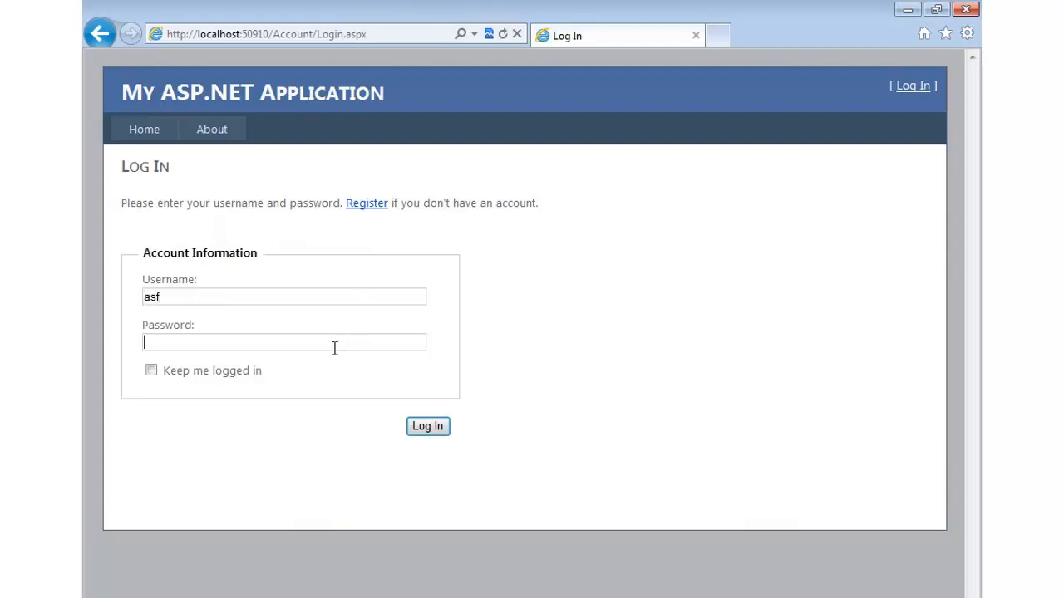
{"action": "left_click", "coordinate": [428, 426]}
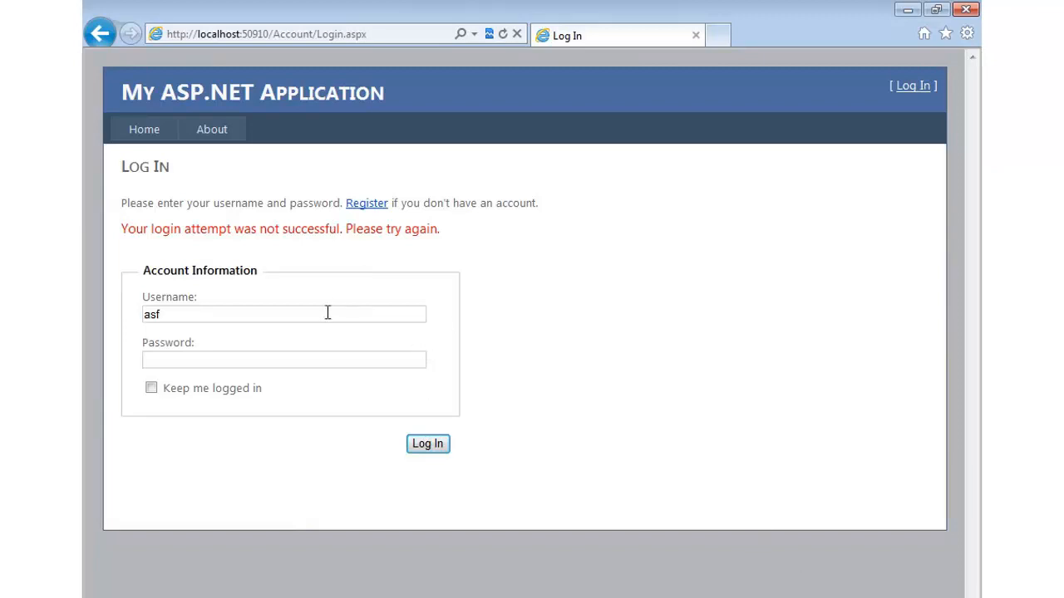
{"action": "left_click", "coordinate": [366, 203]}
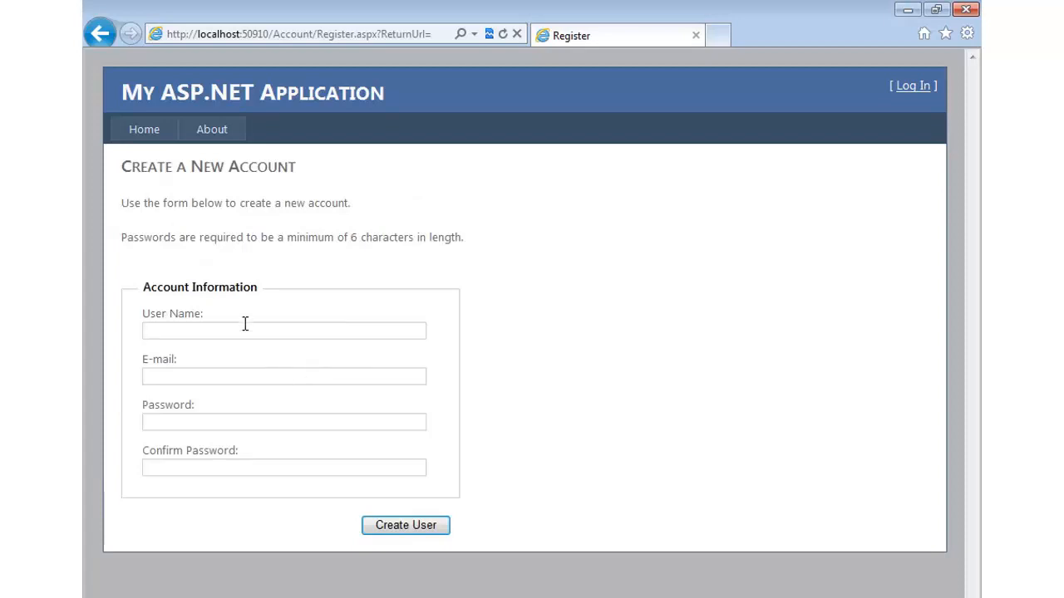
Step: Enter the new user's name, e-mail and password and create the account
{"action": "type", "text": "test@test.com"}
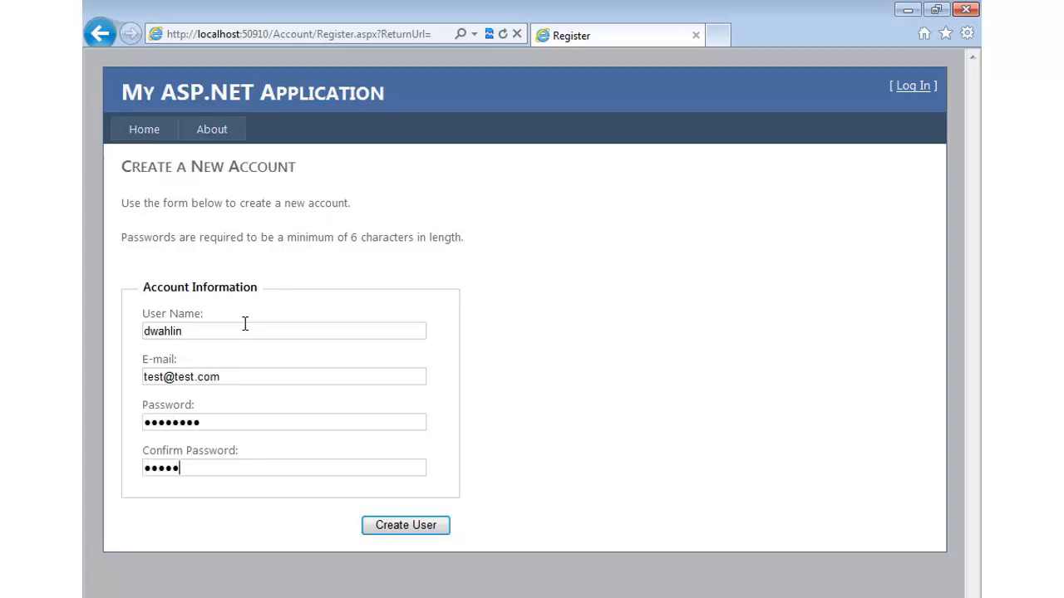
{"action": "left_click", "coordinate": [406, 525]}
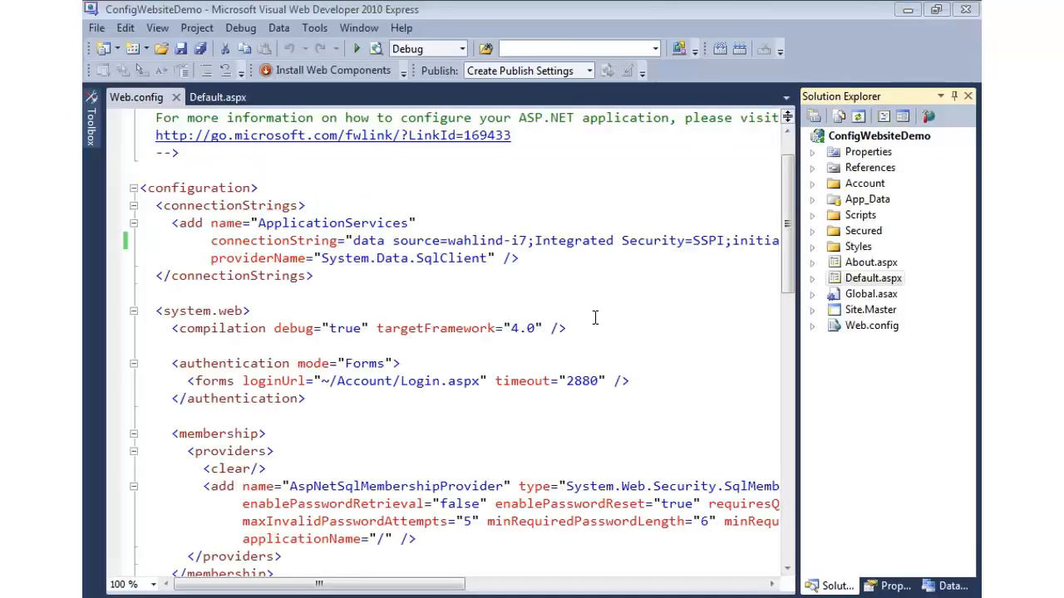
{"action": "mouse_move", "coordinate": [899, 242]}
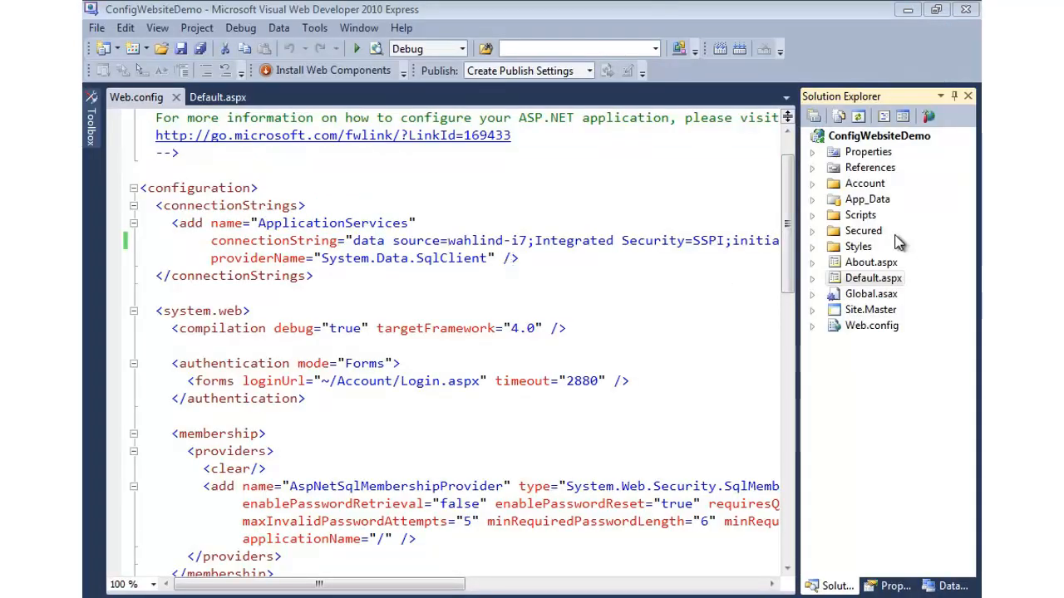
Step: Show the Database Explorer's Data Connections node and its context-menu actions
{"action": "left_click", "coordinate": [873, 278]}
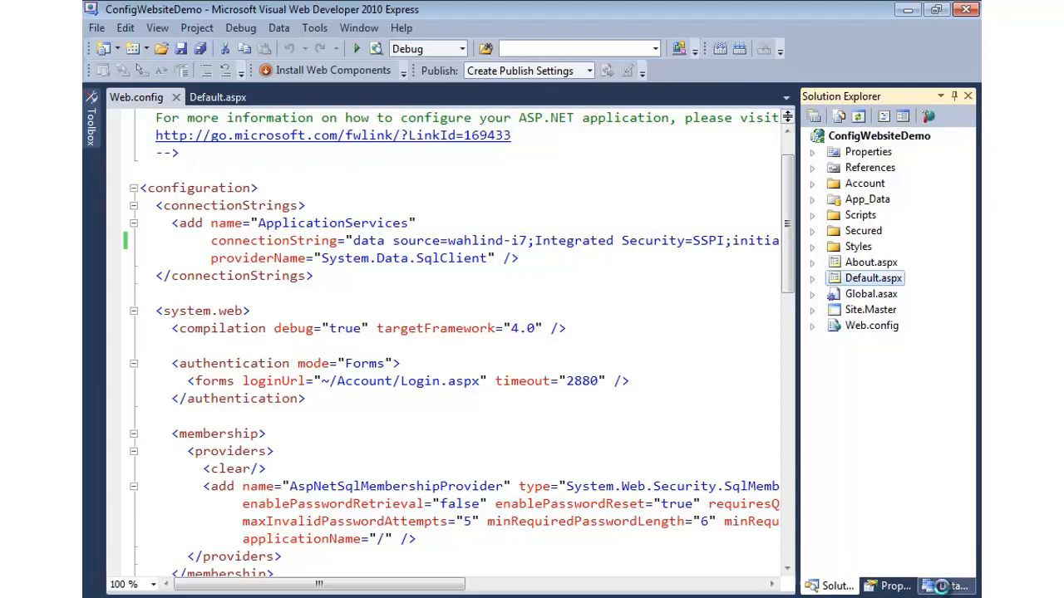
{"action": "left_click", "coordinate": [954, 585]}
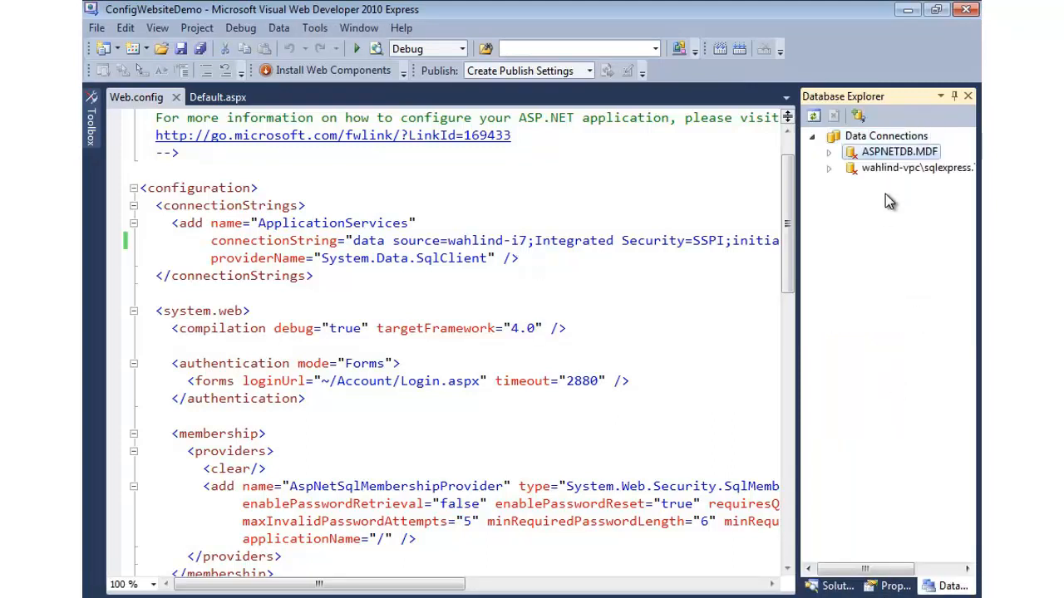
{"action": "right_click", "coordinate": [885, 136]}
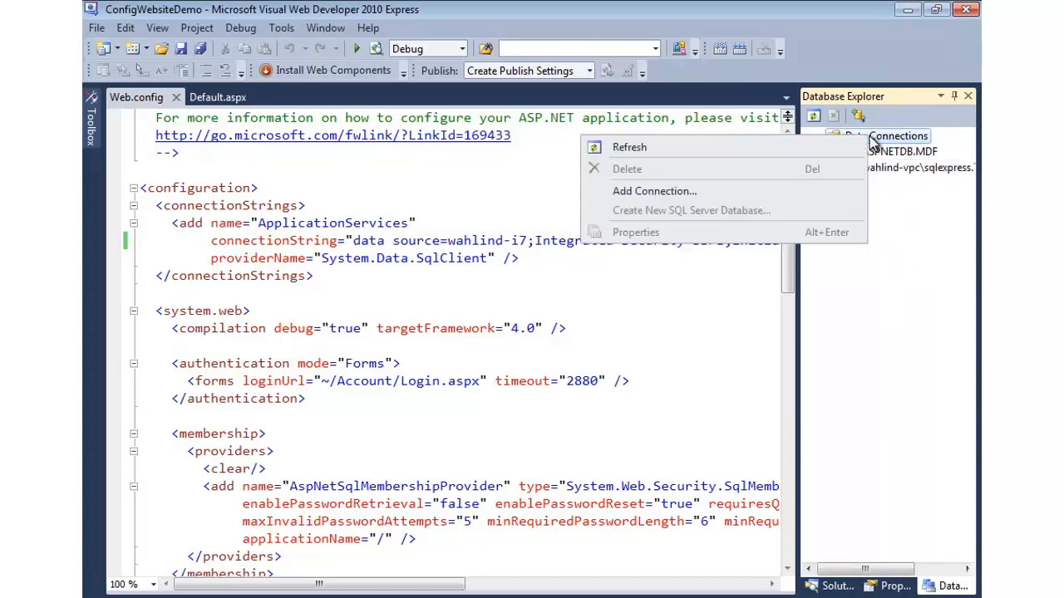
{"action": "mouse_move", "coordinate": [655, 191]}
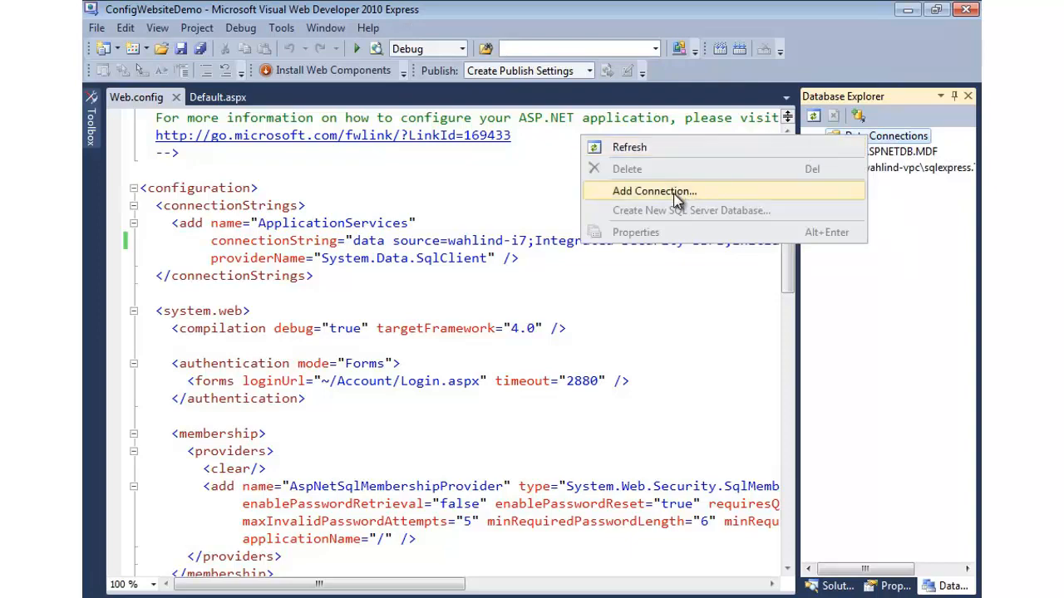
Step: Start a new connection using Microsoft SQL Server as data source on server wahlind
{"action": "left_click", "coordinate": [655, 189]}
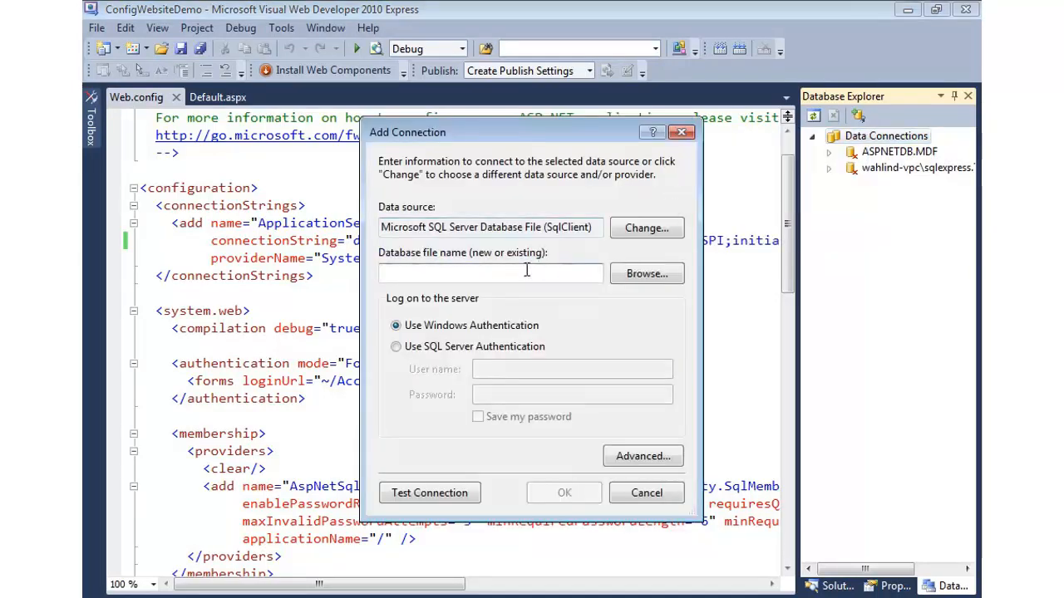
{"action": "left_click", "coordinate": [646, 228]}
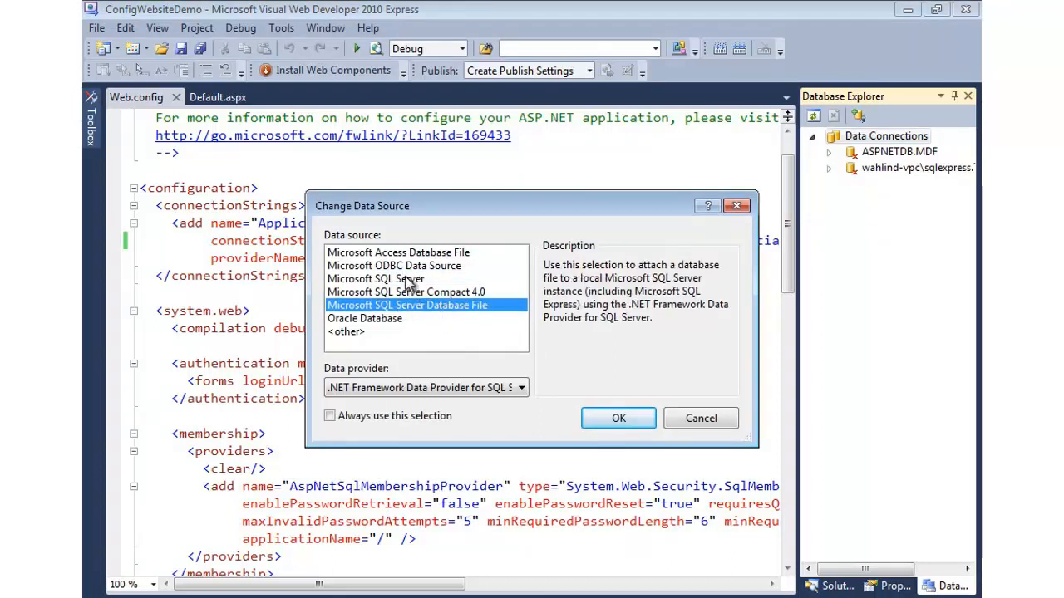
{"action": "left_click", "coordinate": [618, 419]}
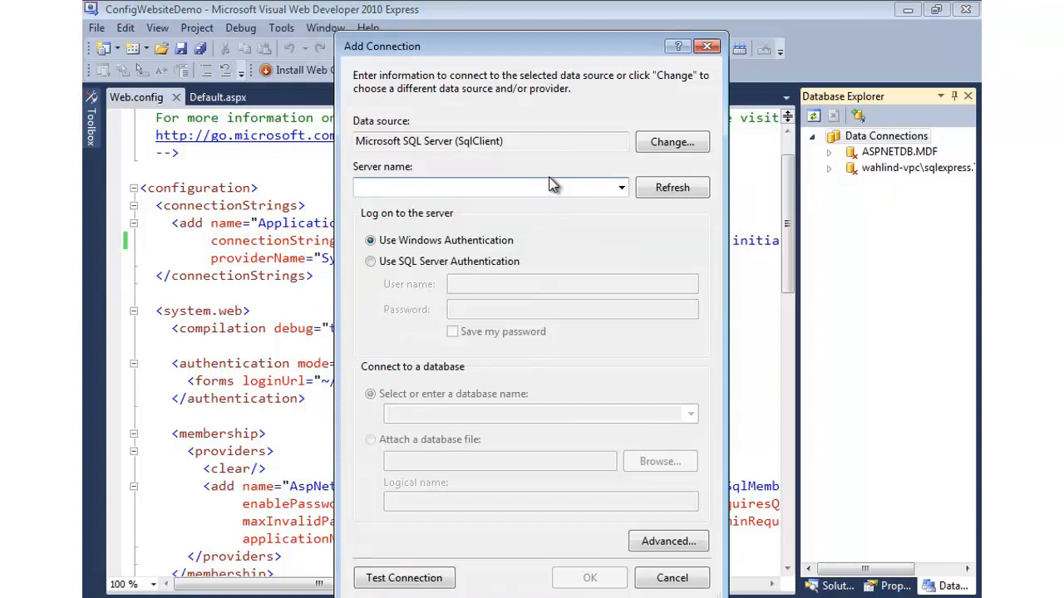
{"action": "type", "text": "wahlind-i7"}
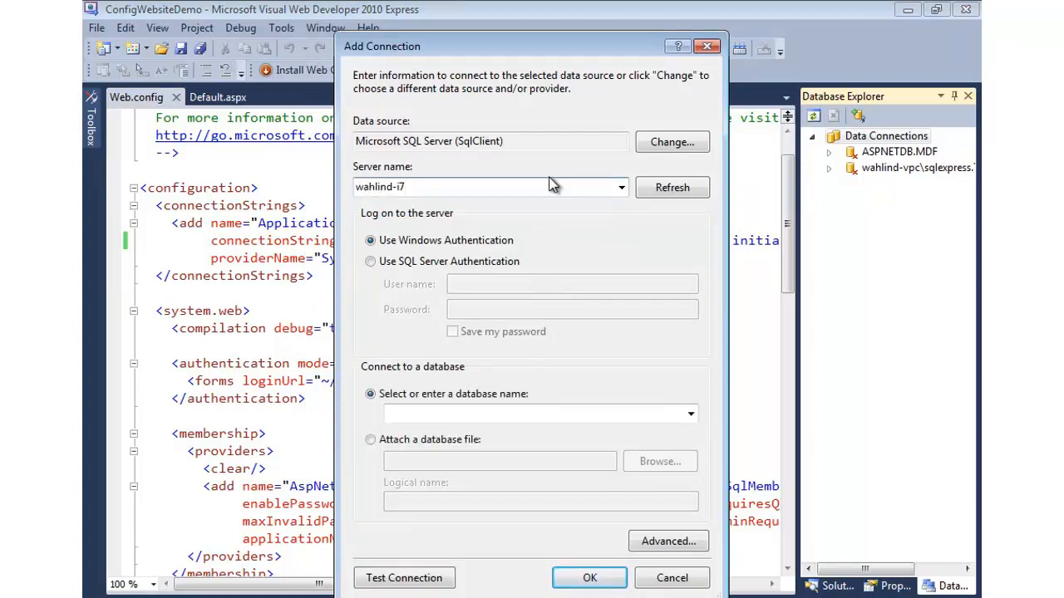
{"action": "mouse_move", "coordinate": [422, 251]}
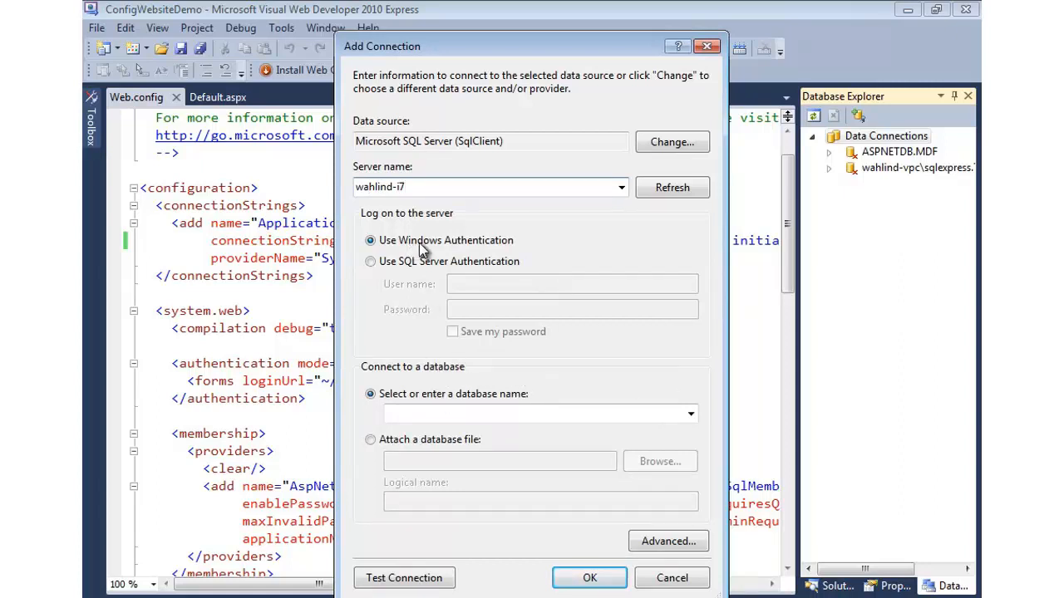
Step: Select the aspnetdb database, test the connection successfully and confirm
{"action": "left_click", "coordinate": [689, 414]}
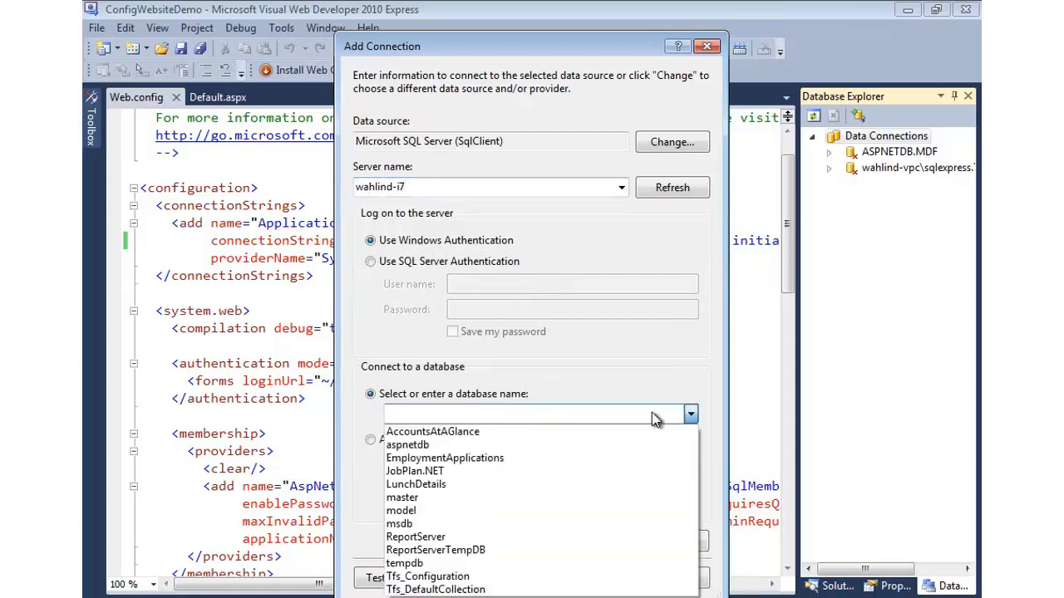
{"action": "left_click", "coordinate": [407, 445]}
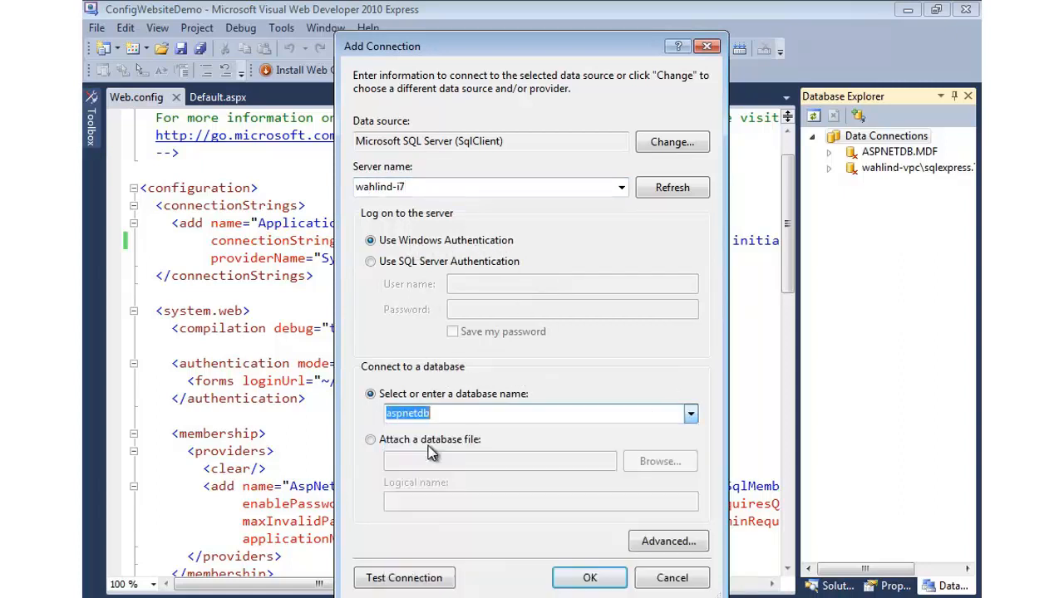
{"action": "left_click", "coordinate": [404, 578]}
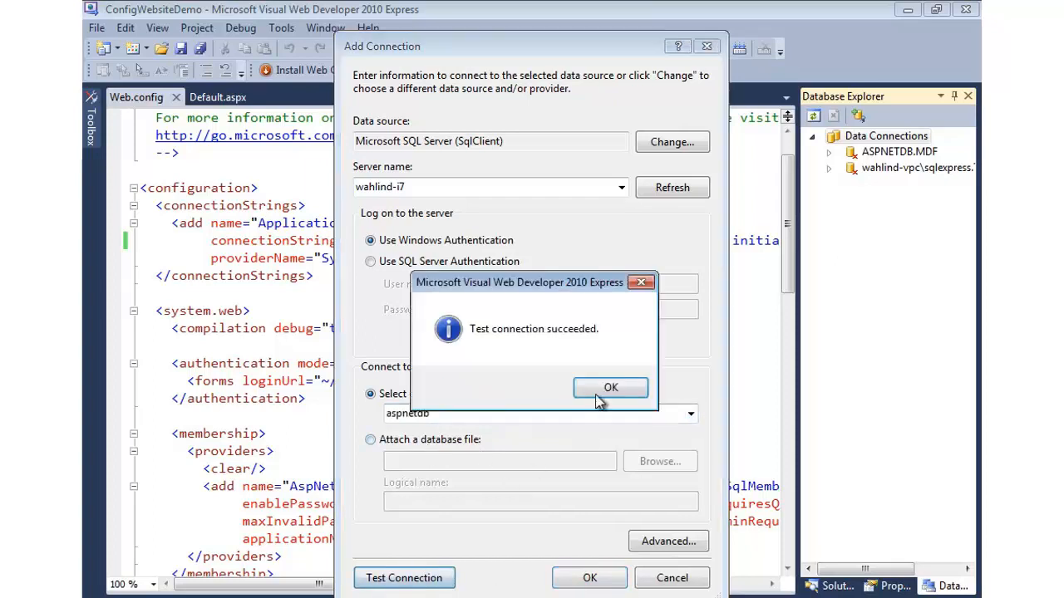
{"action": "left_click", "coordinate": [610, 388]}
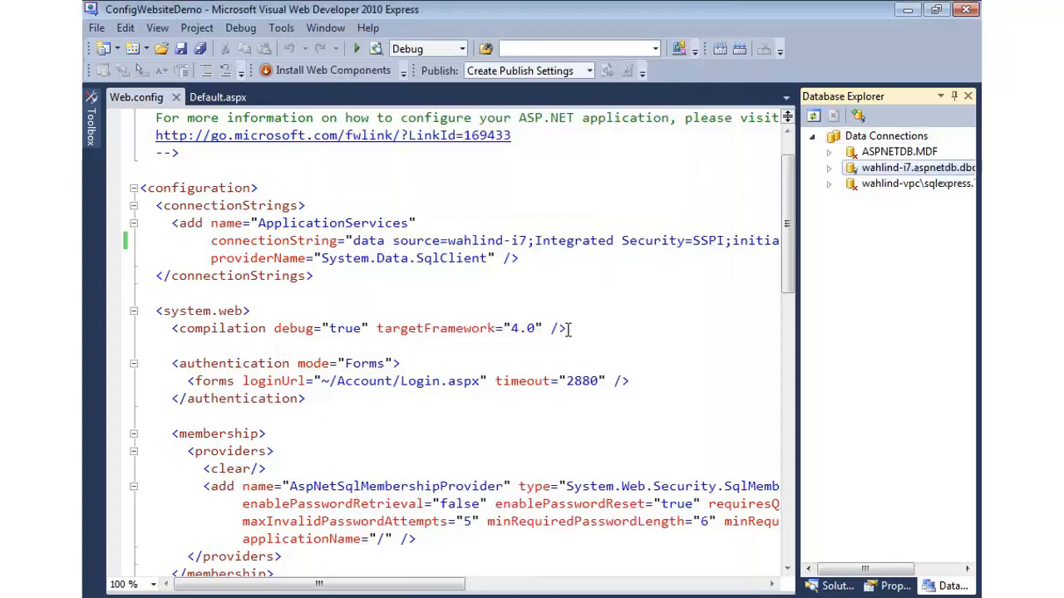
Step: Expand the aspnetdb connection's Tables and show the aspnet_Users table data
{"action": "left_click", "coordinate": [828, 166]}
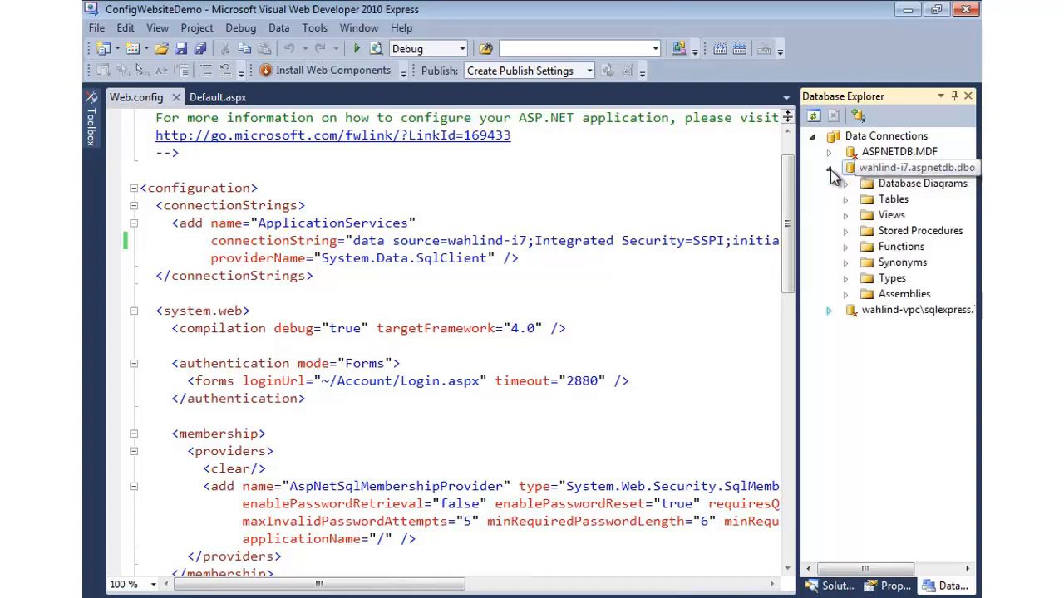
{"action": "left_click", "coordinate": [845, 200]}
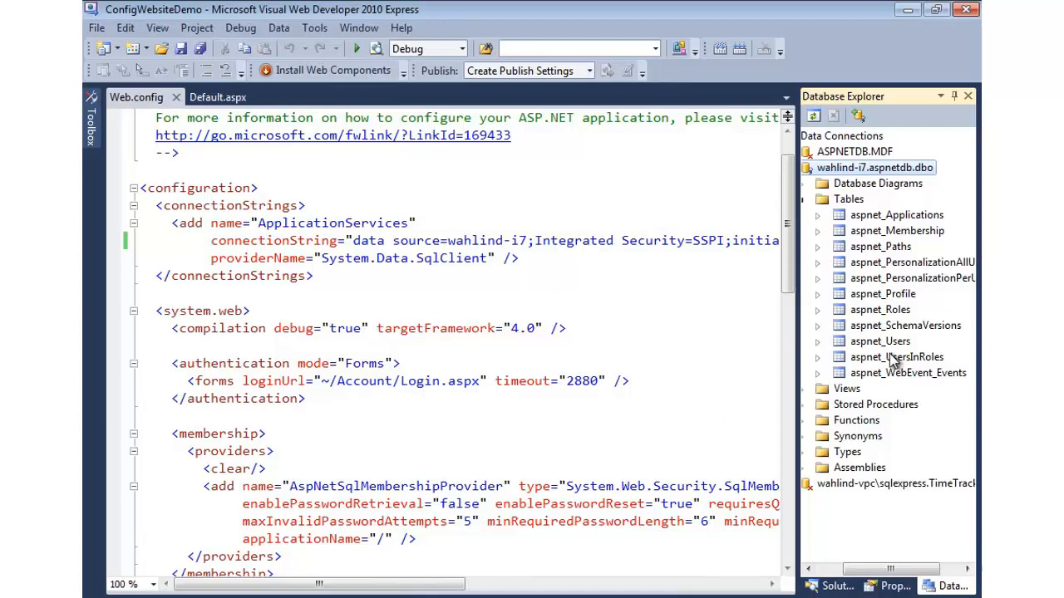
{"action": "right_click", "coordinate": [881, 340]}
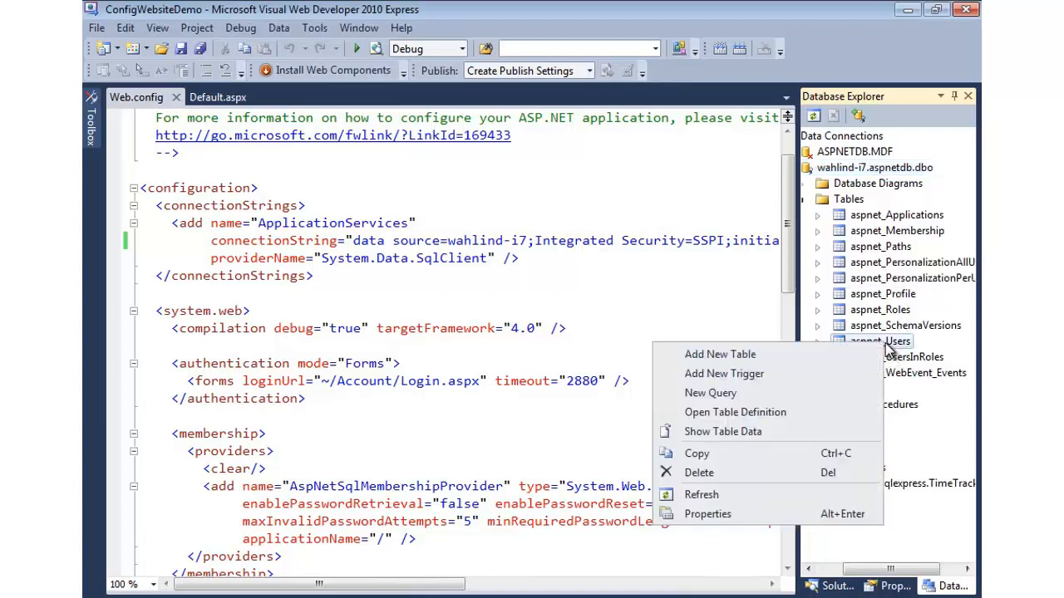
{"action": "mouse_move", "coordinate": [722, 432]}
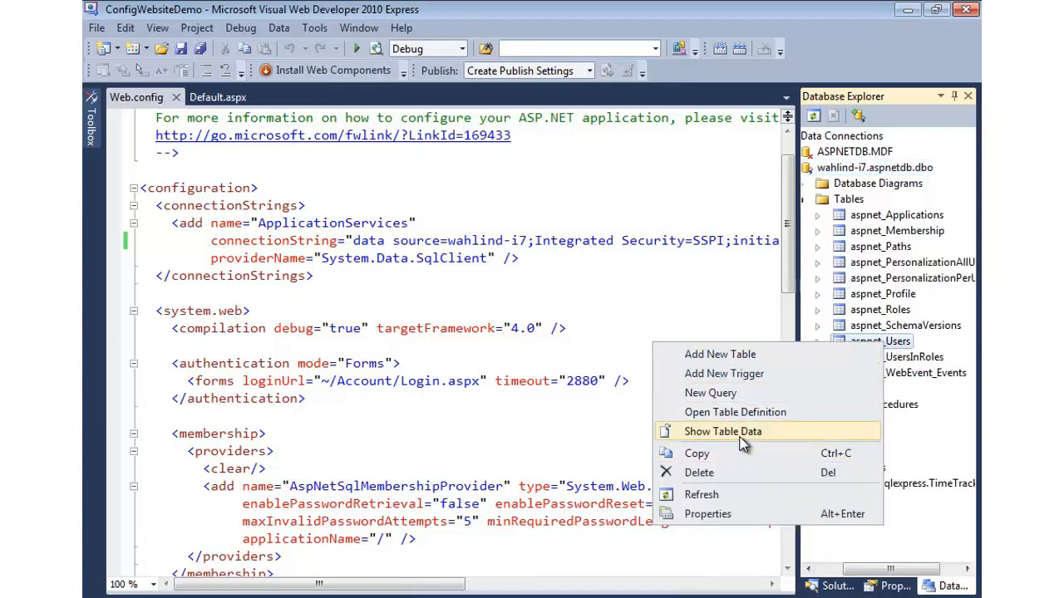
{"action": "left_click", "coordinate": [722, 430]}
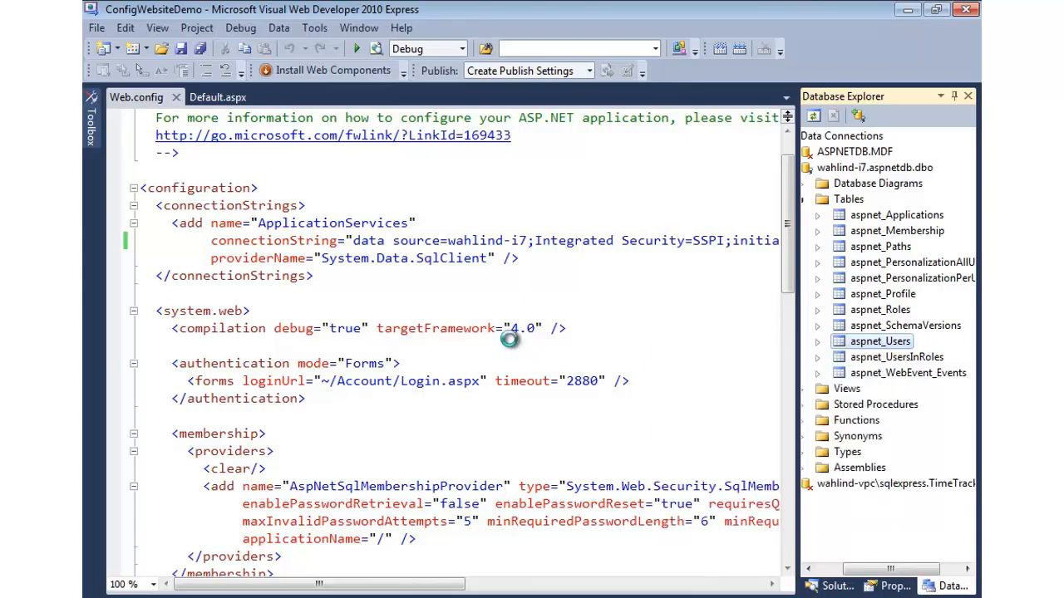
Step: Locate the newly registered user in the results and close the data view
{"action": "double_click", "coordinate": [880, 341]}
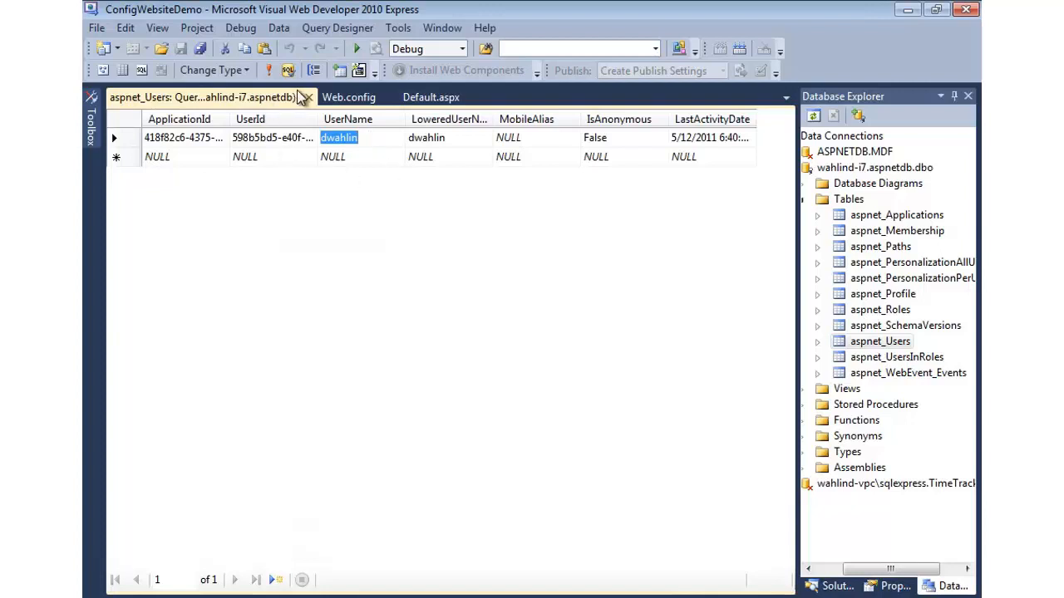
{"action": "left_click", "coordinate": [349, 96]}
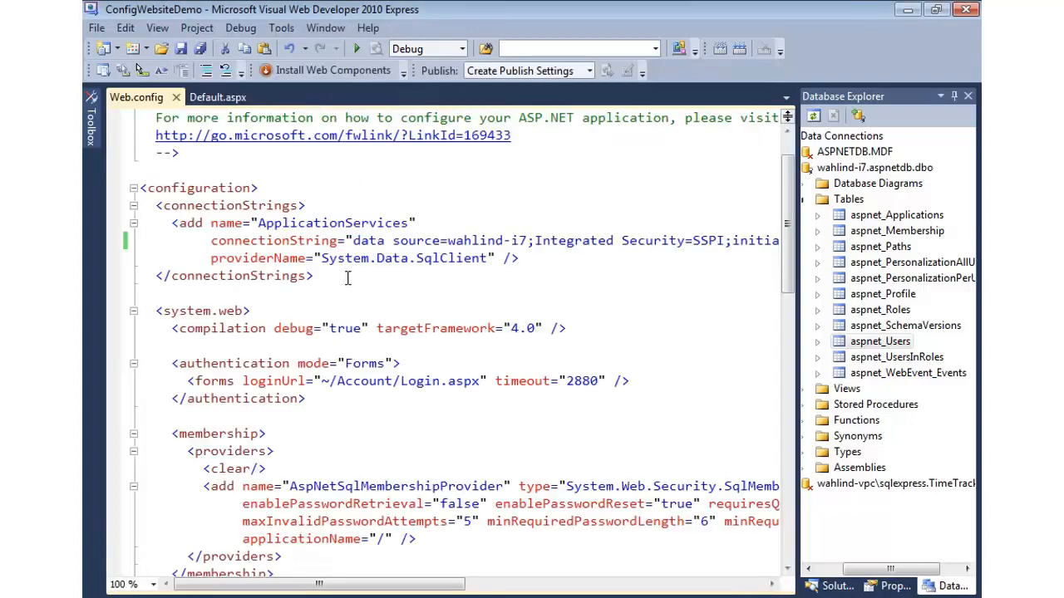